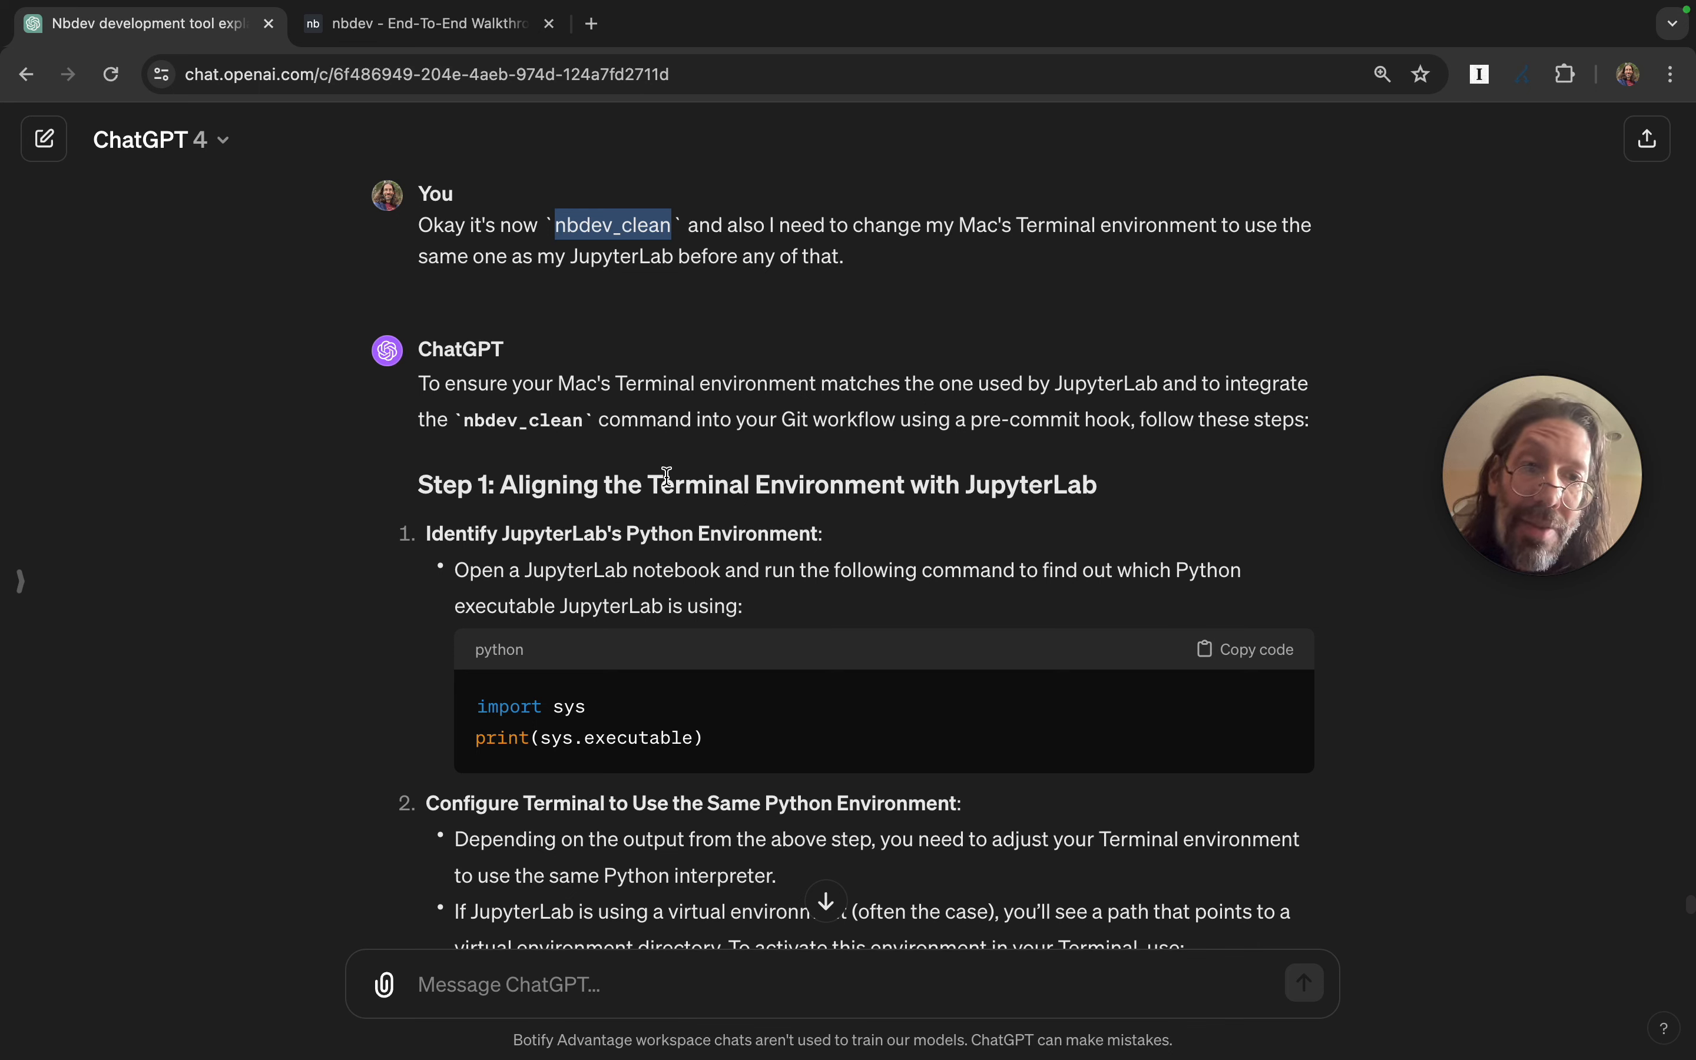
pyautogui.moveTo(636, 594)
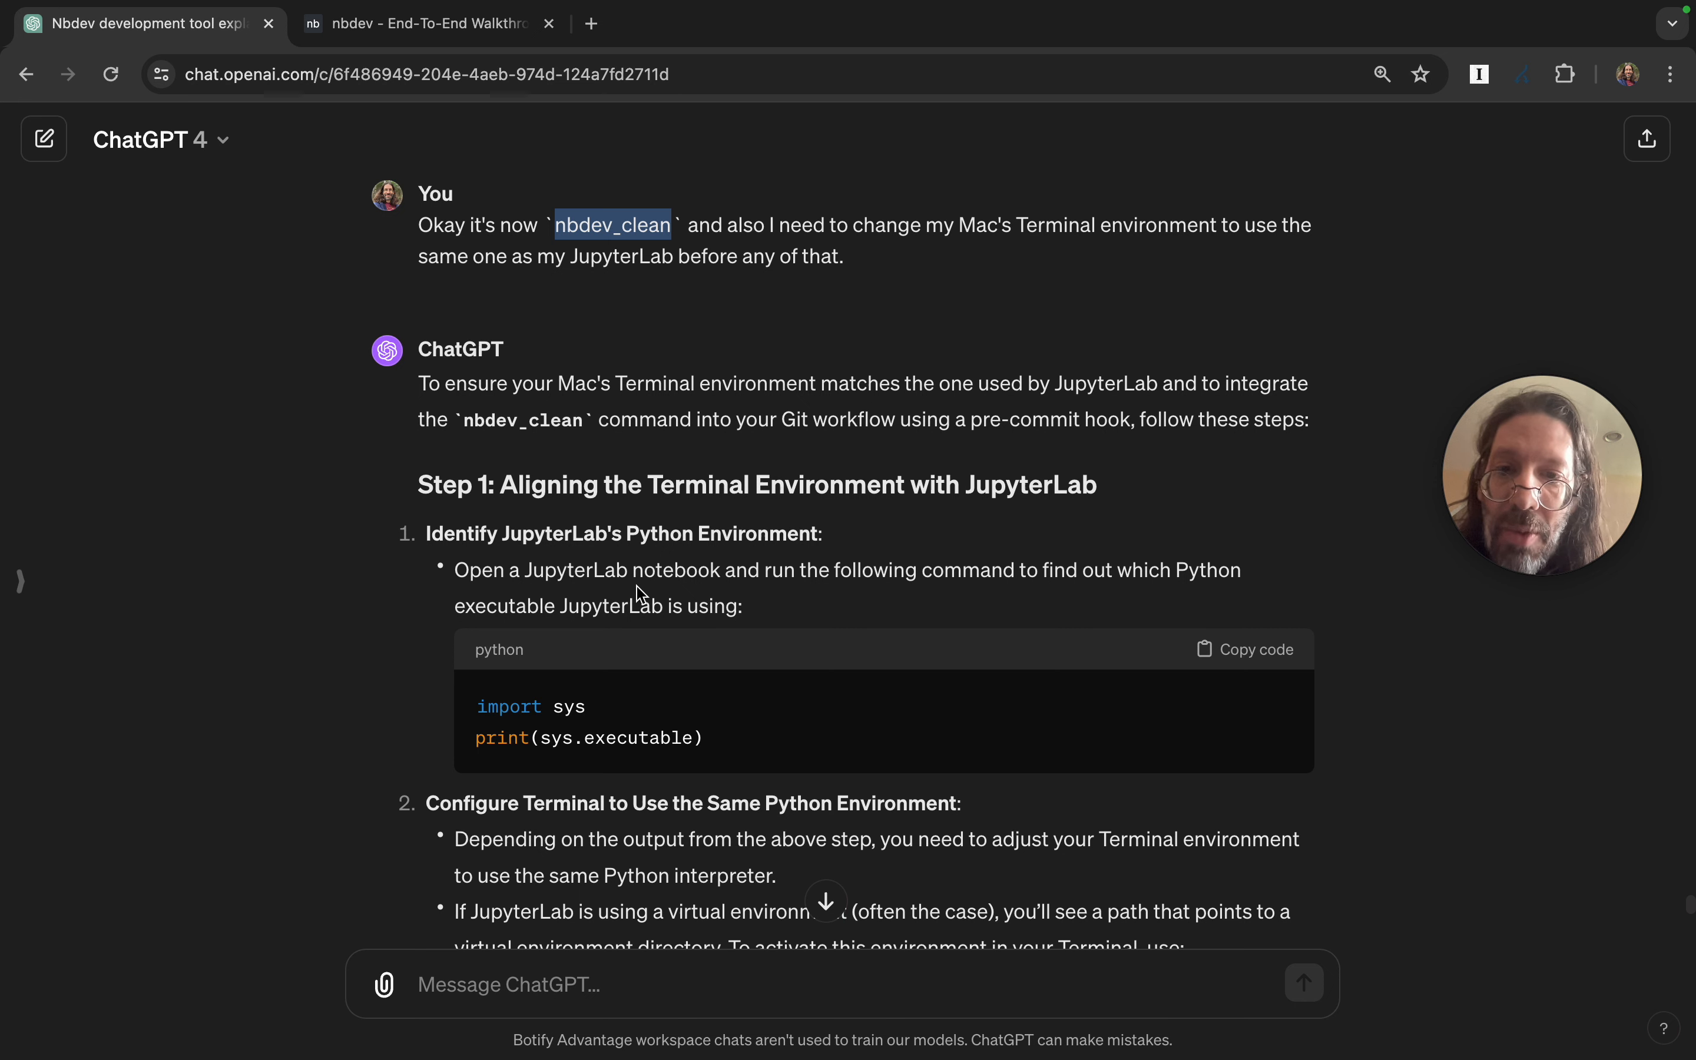
pyautogui.moveTo(657, 595)
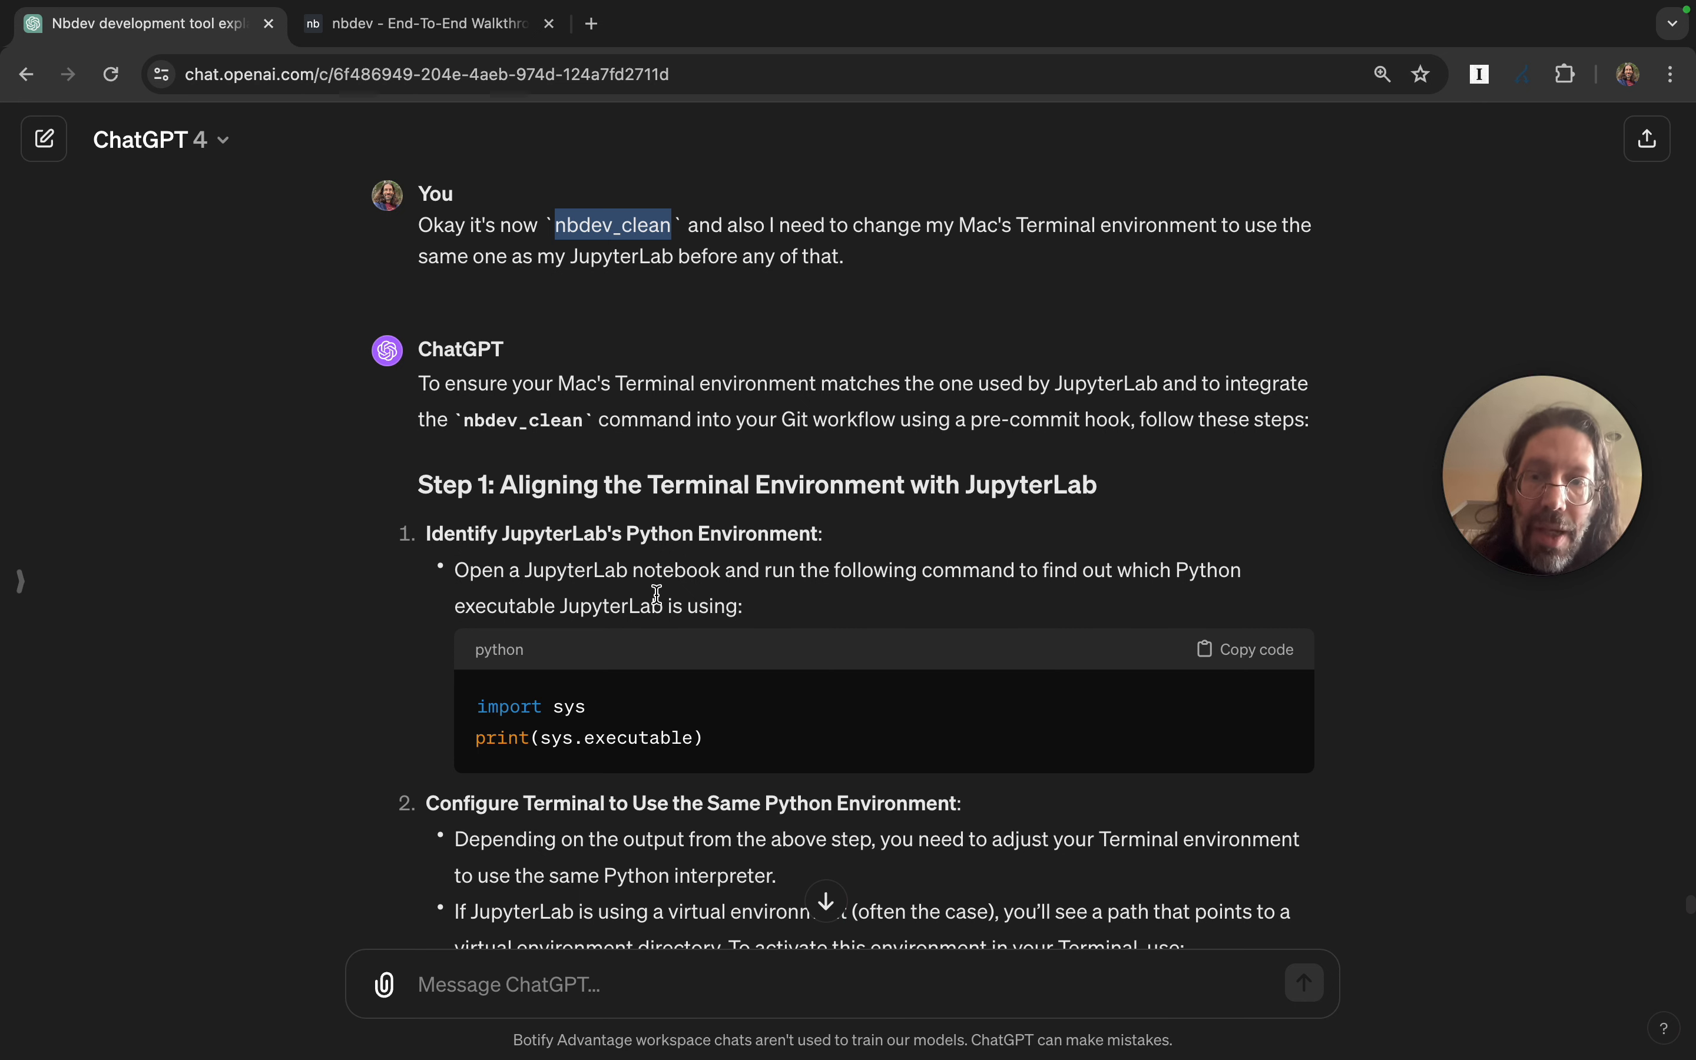
pyautogui.moveTo(595, 707)
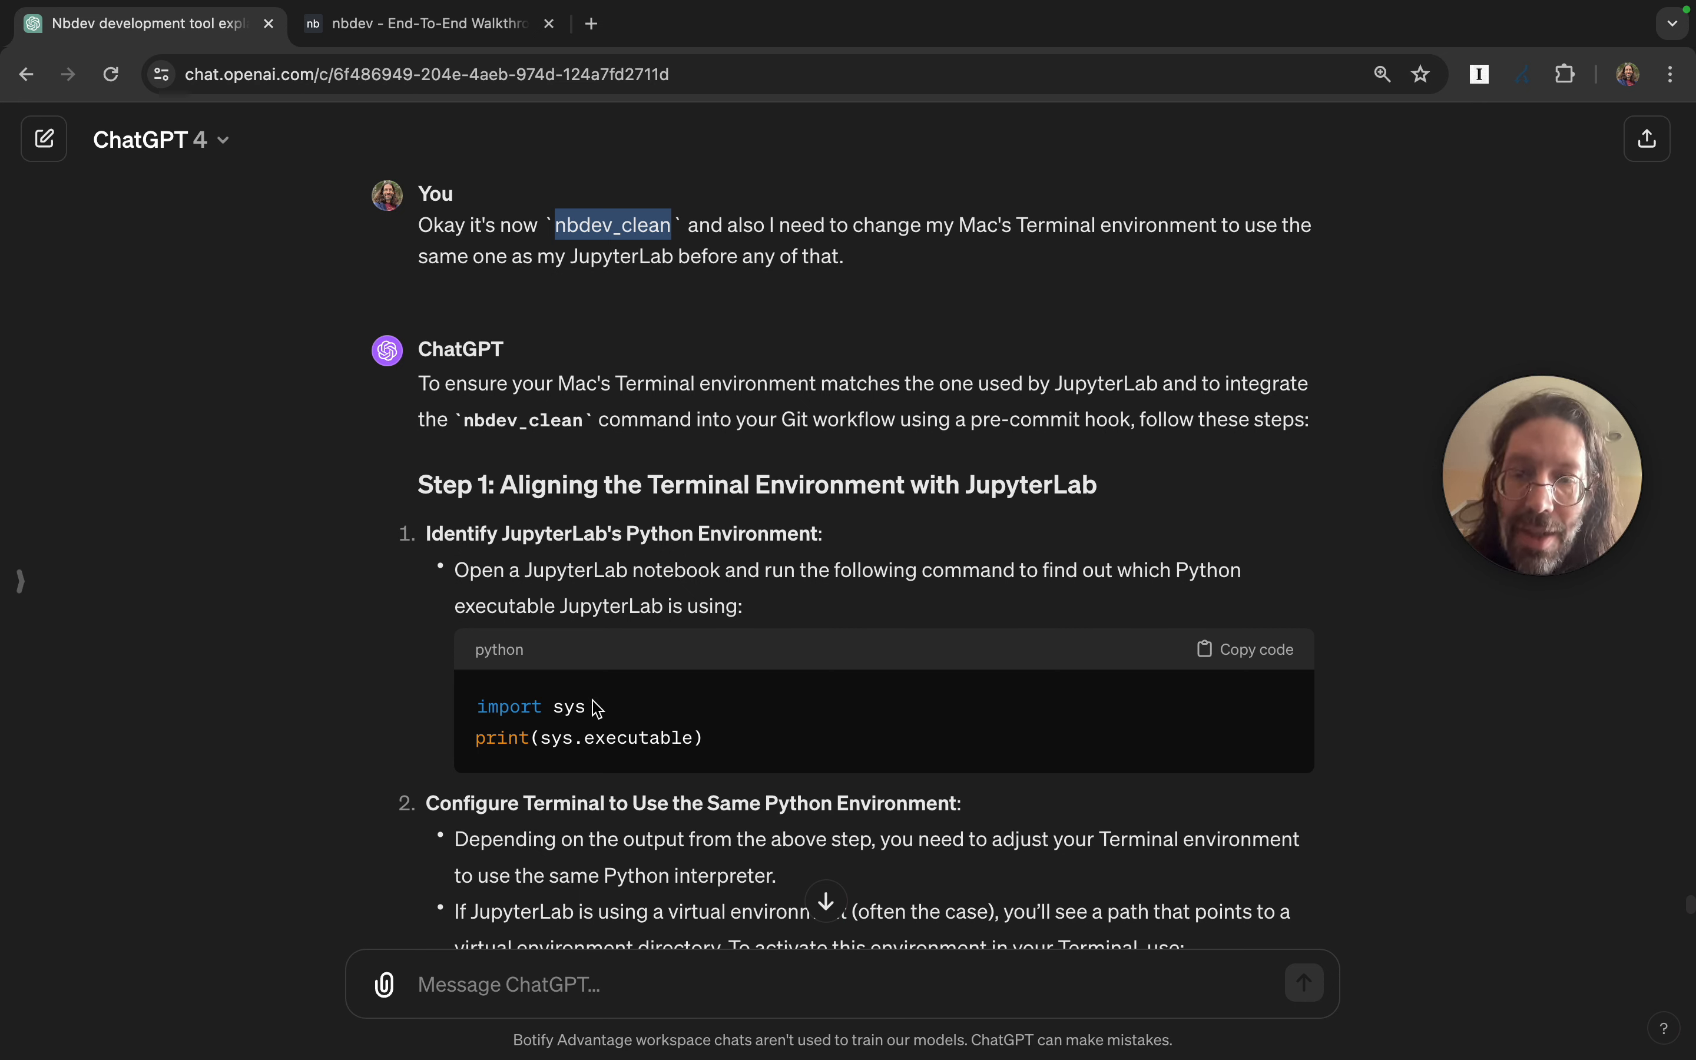
pyautogui.moveTo(775, 730)
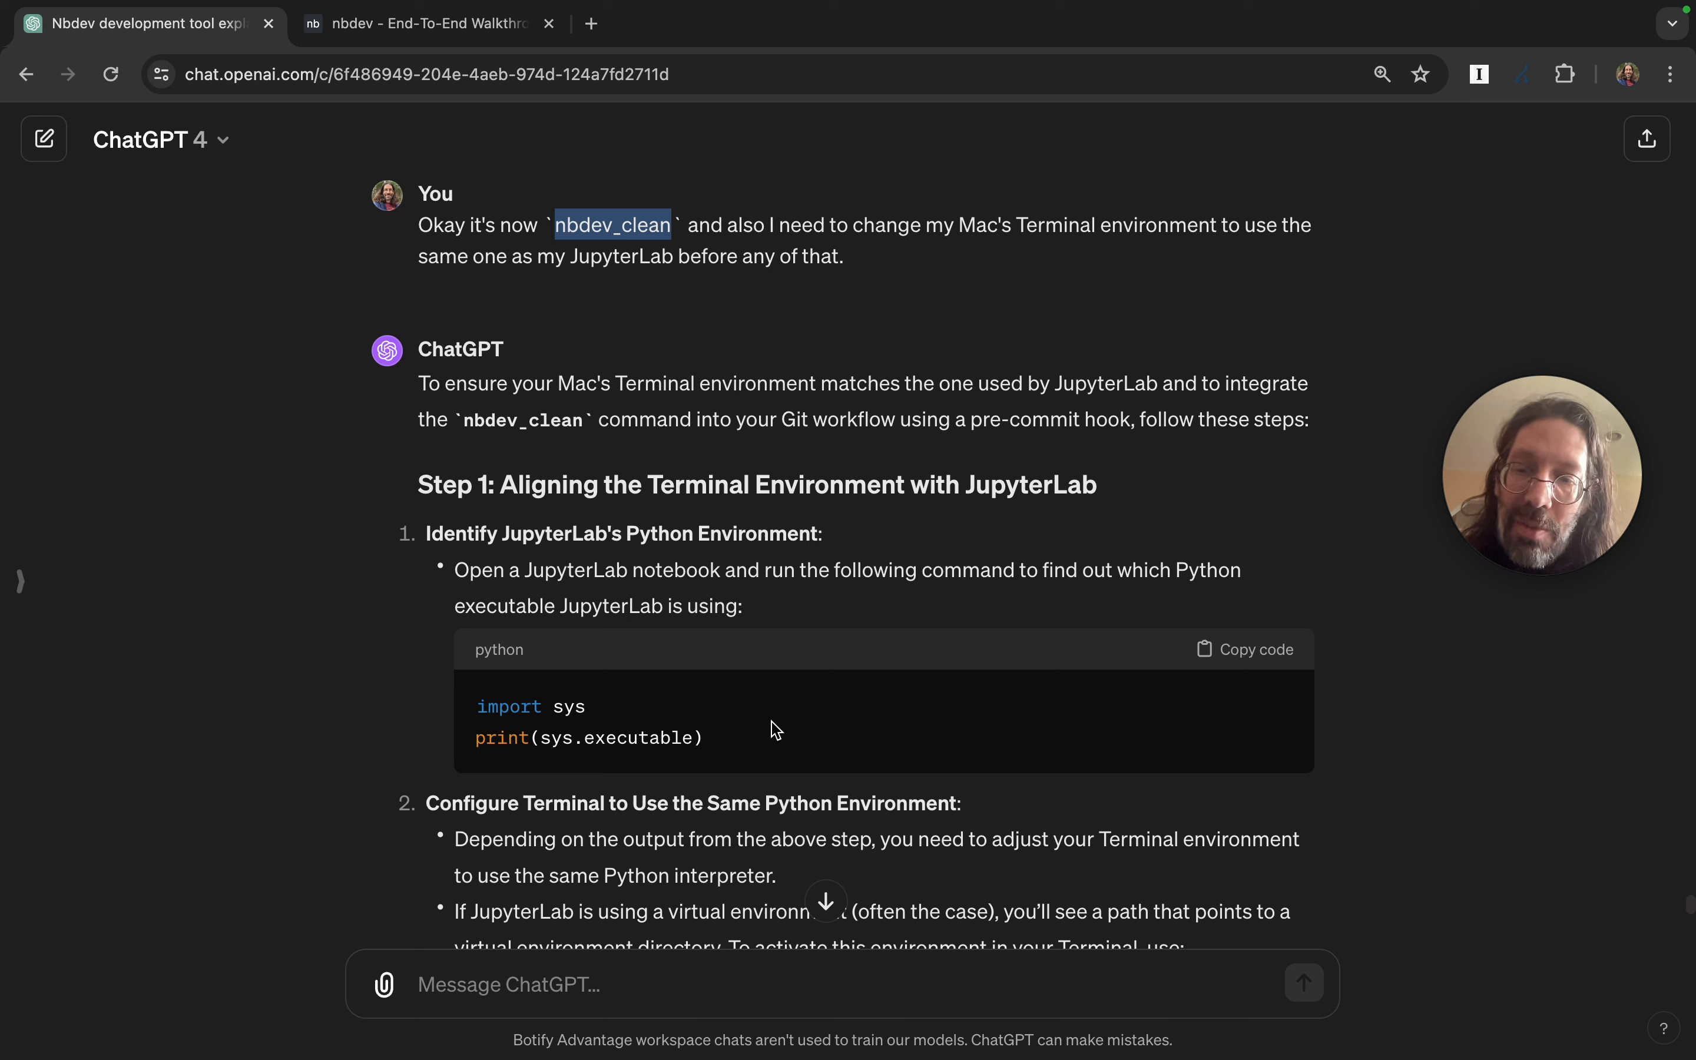
pyautogui.moveTo(561, 690)
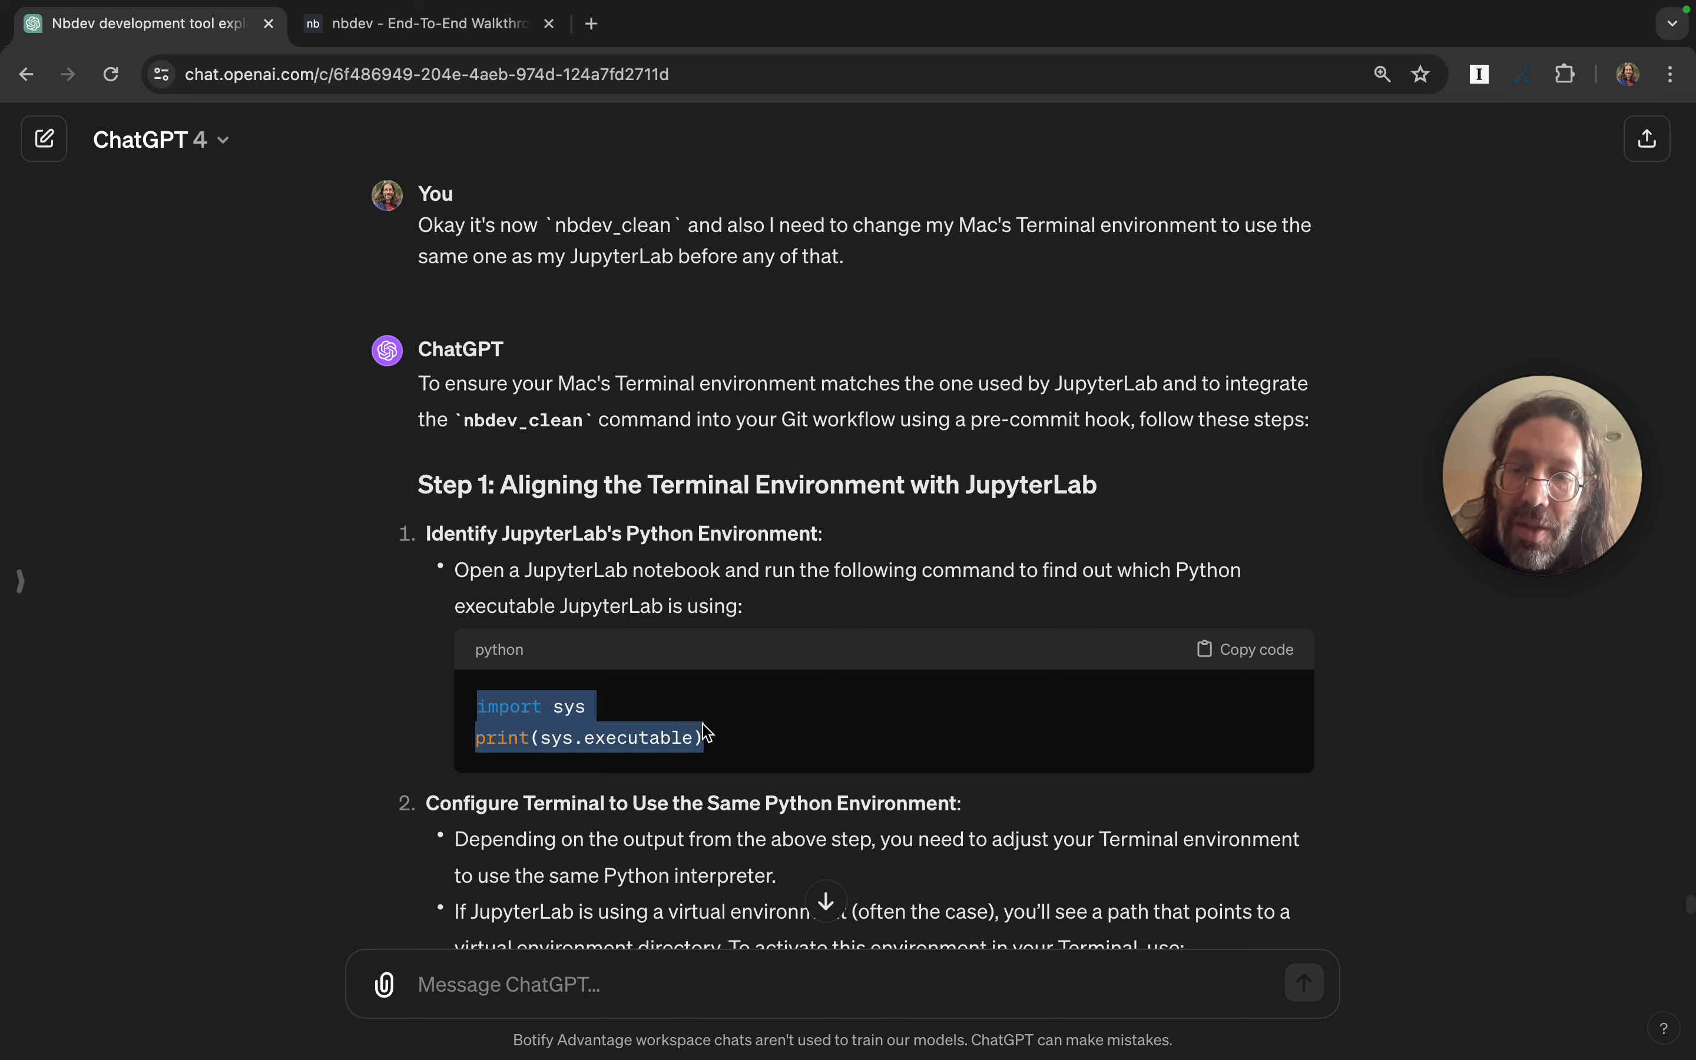
# Exit the current shell session and bring up a fresh Terminal window from the Dock.
pyautogui.scroll(-3)
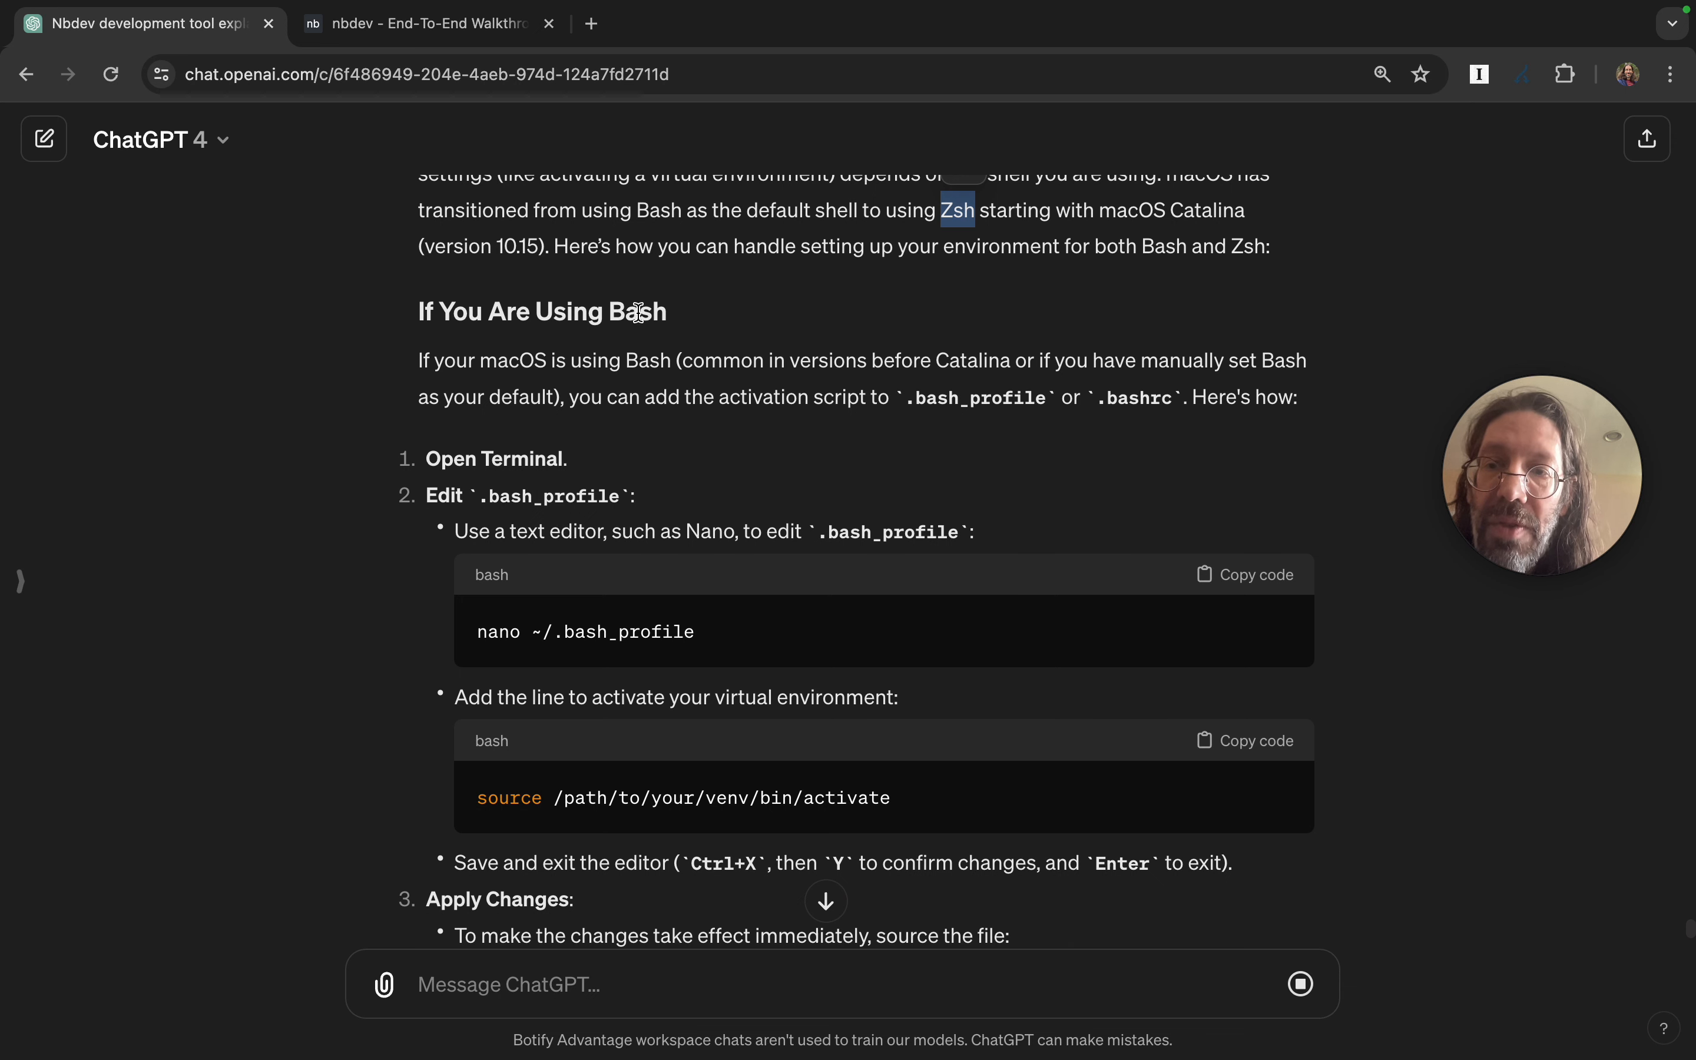
pyautogui.scroll(-3)
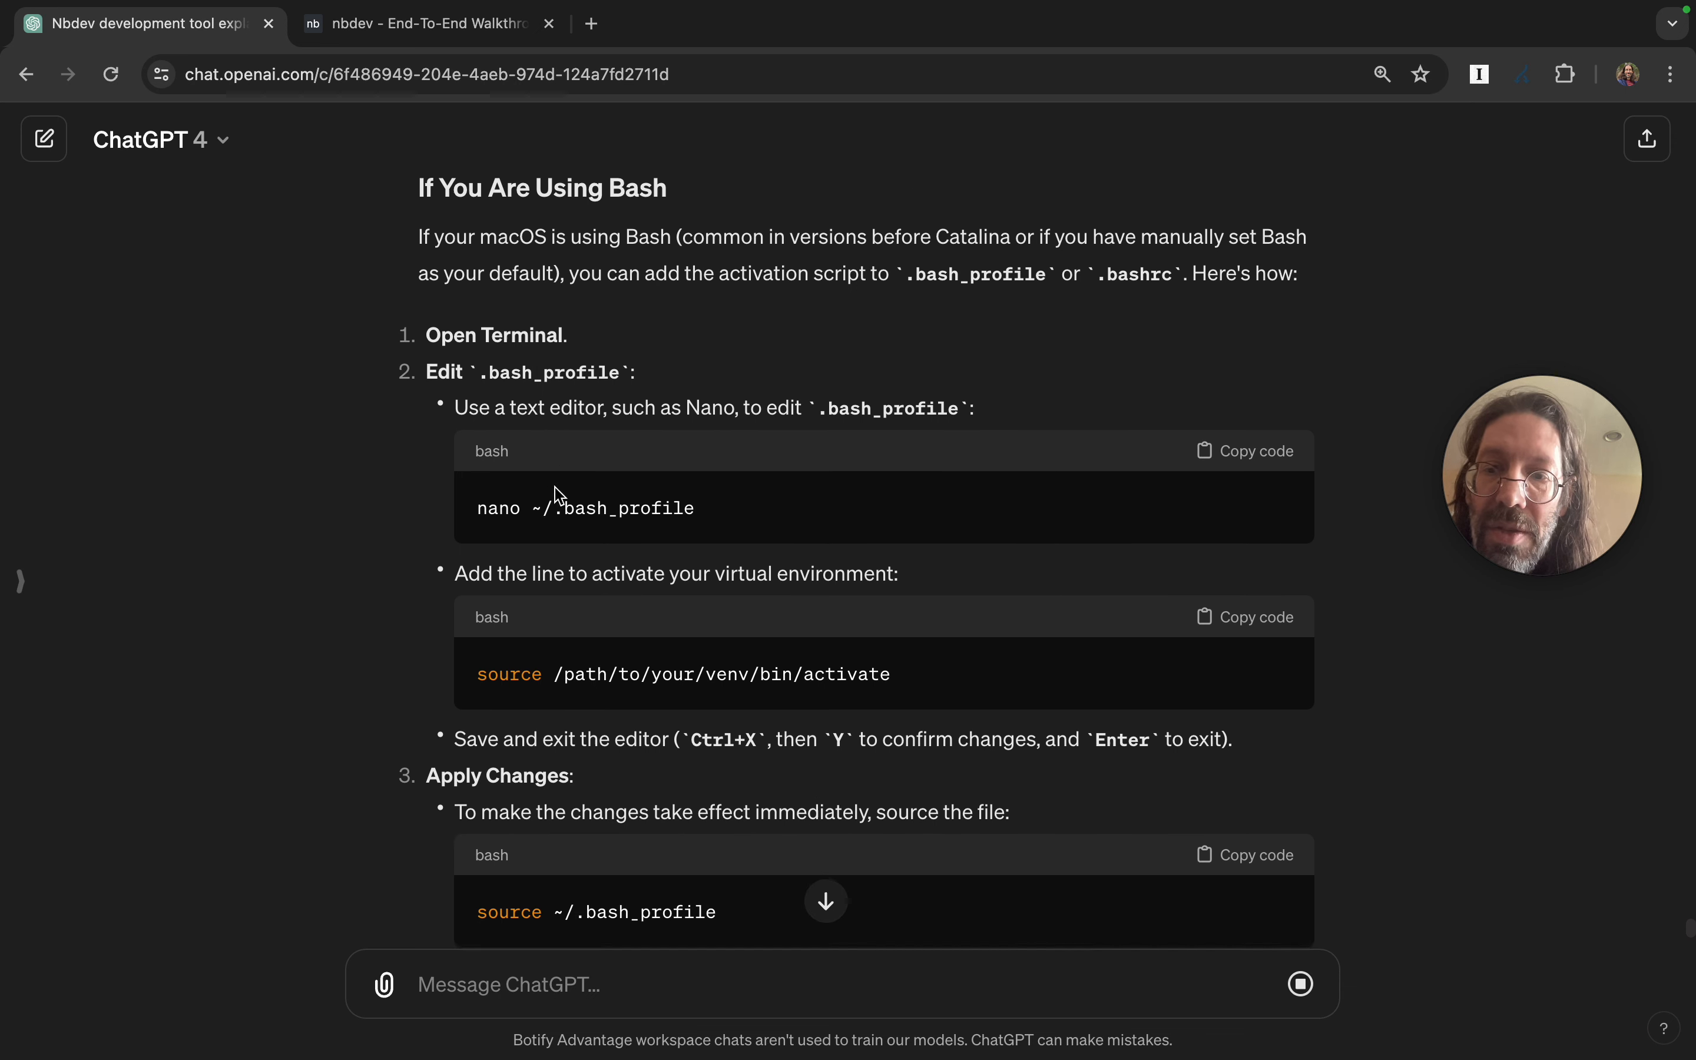
pyautogui.scroll(-3)
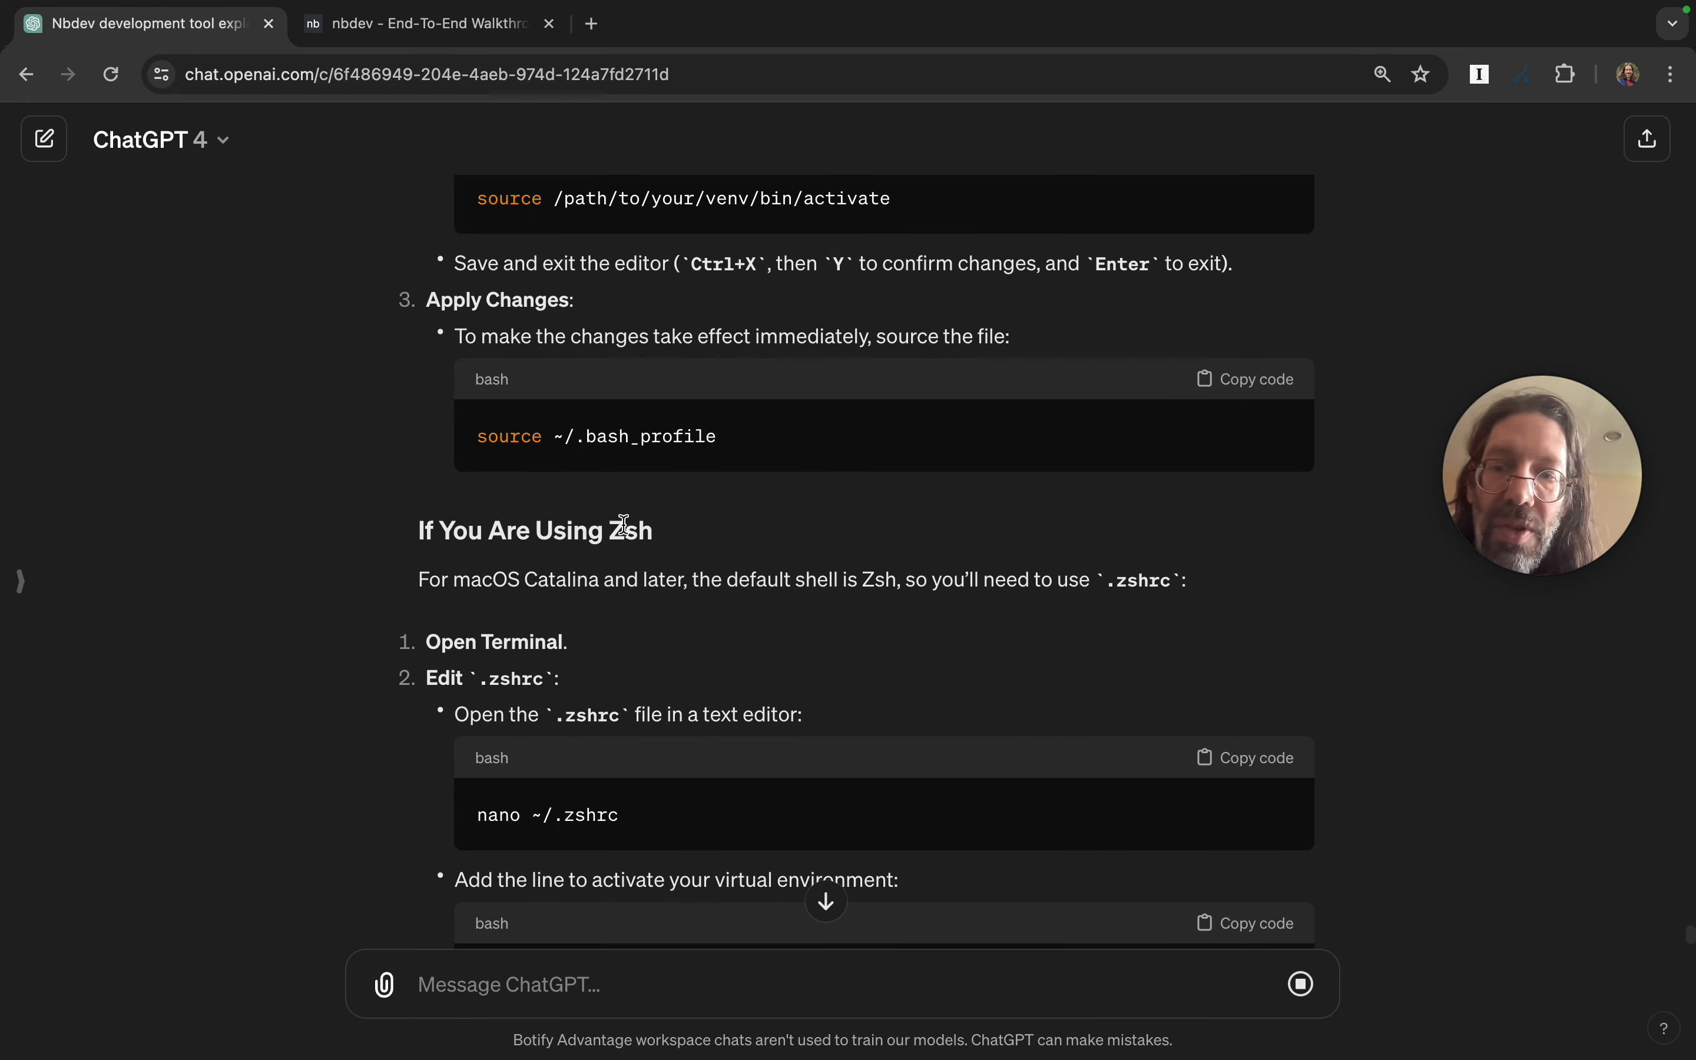
pyautogui.scroll(-3)
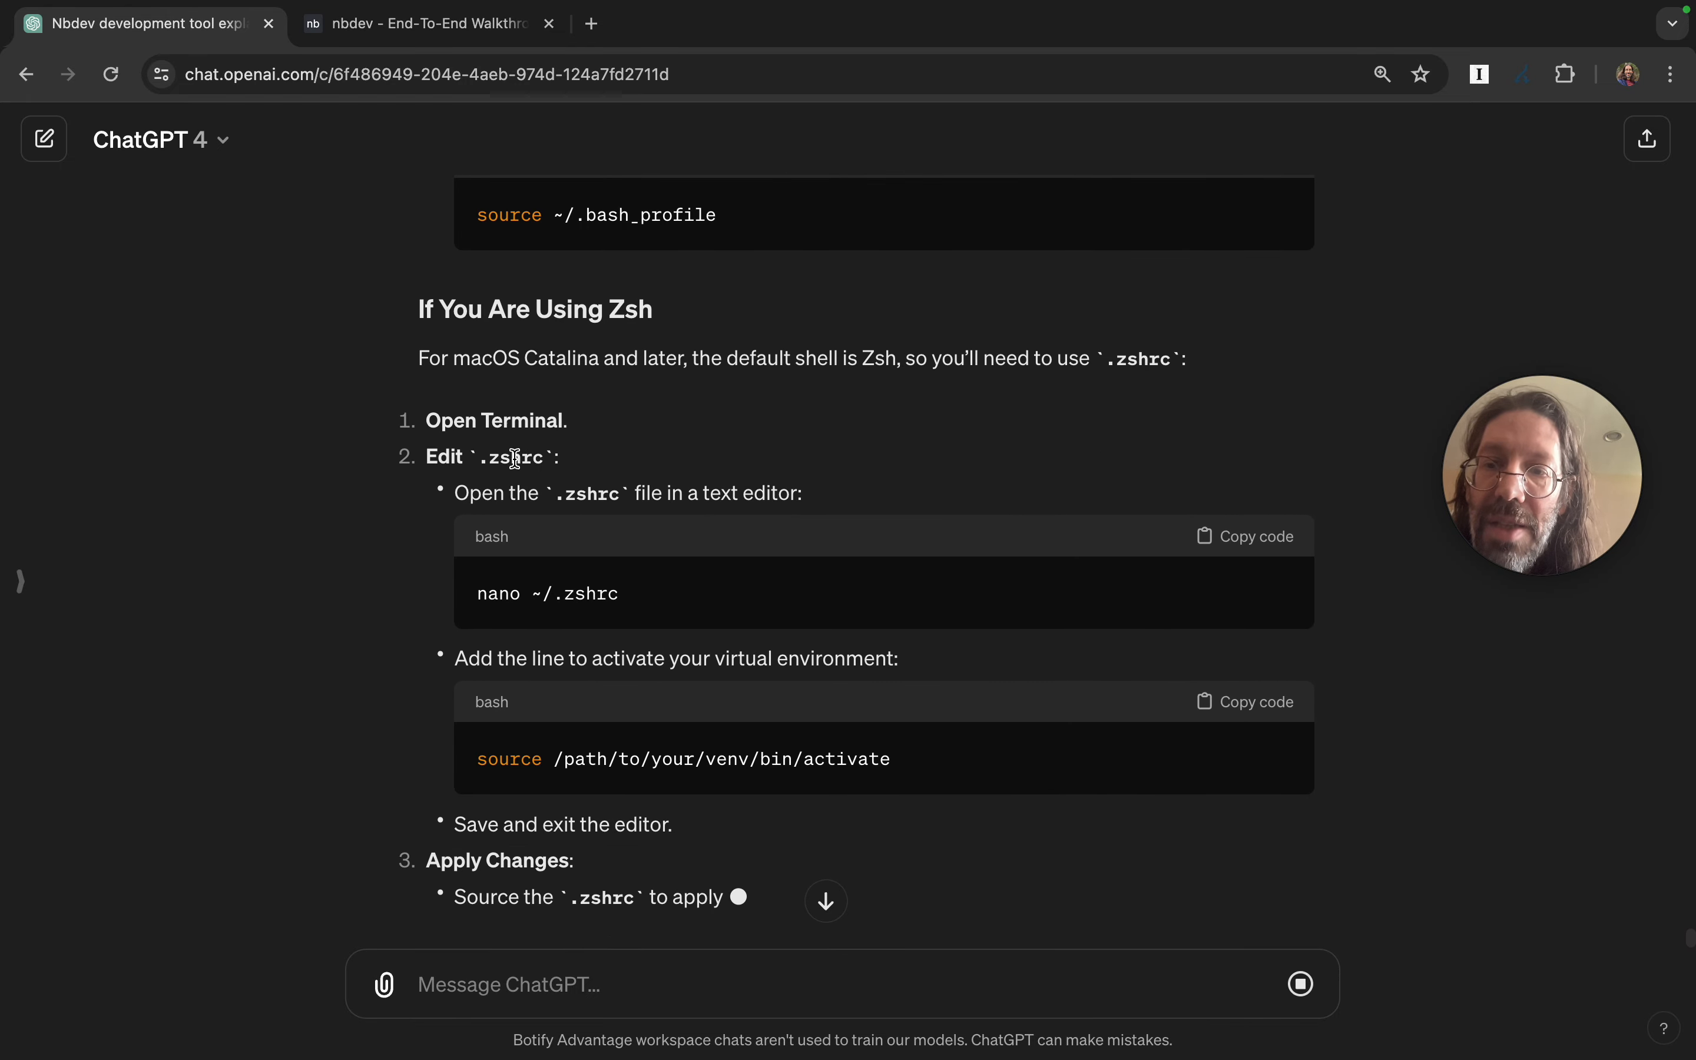
pyautogui.scroll(-3)
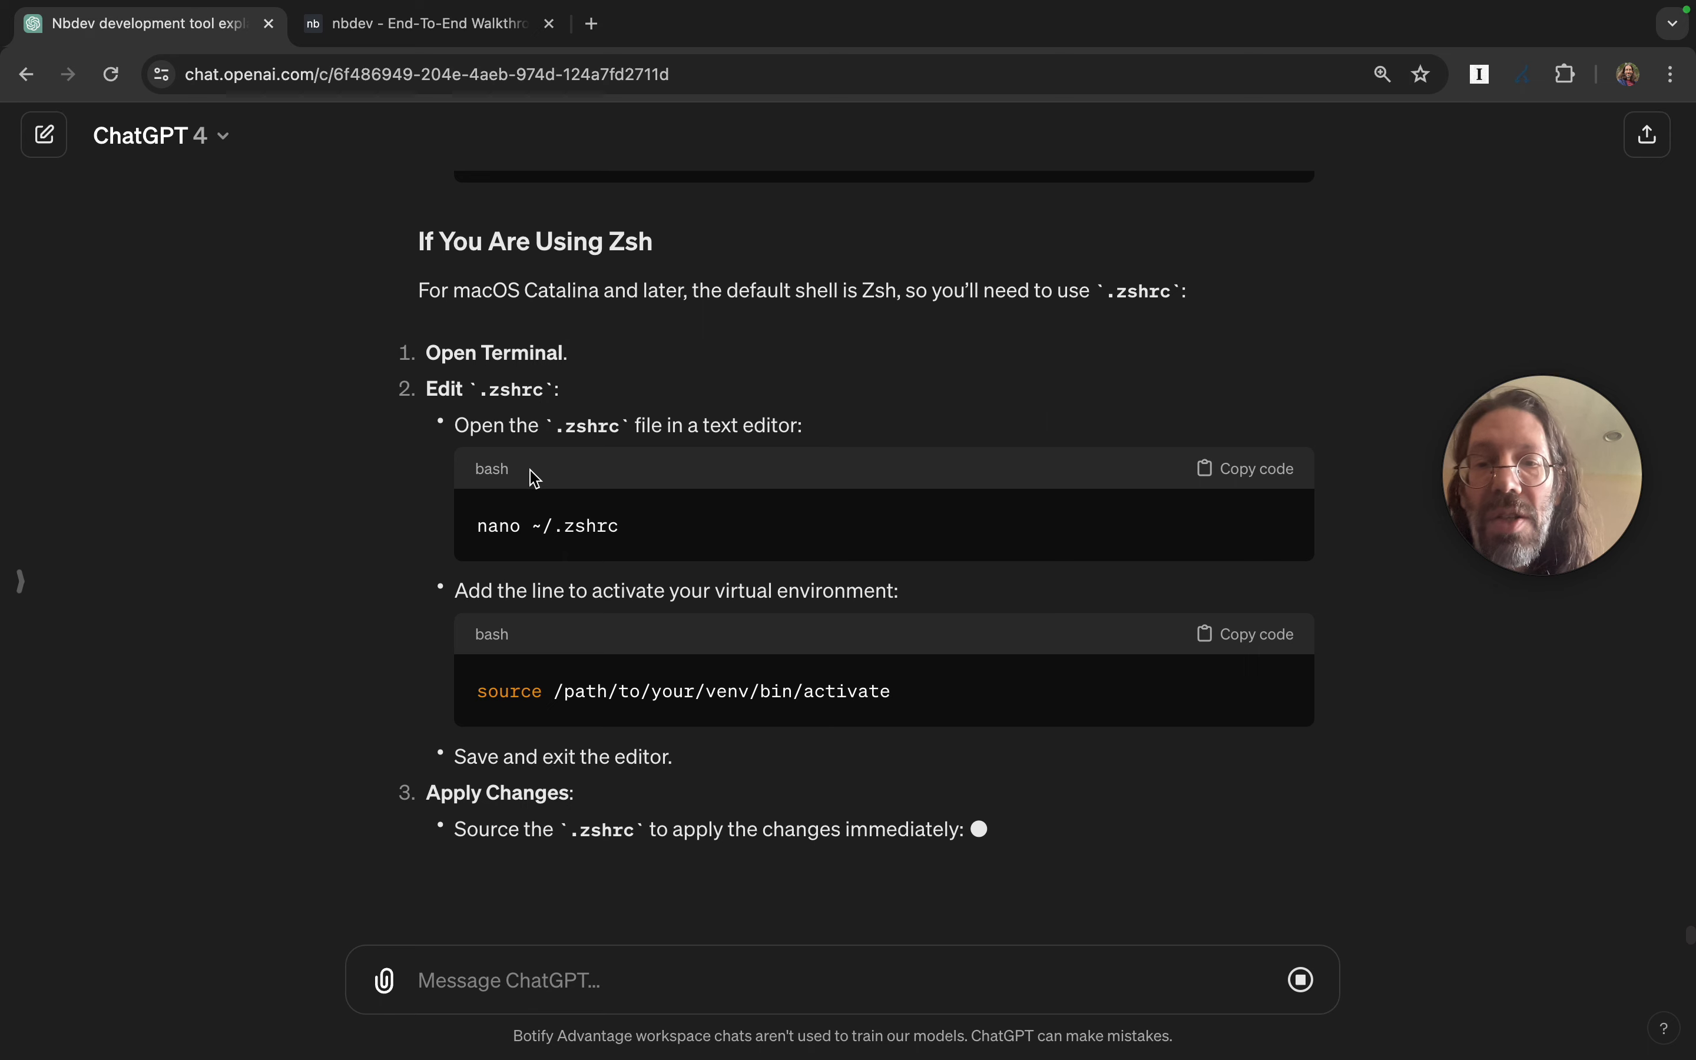
pyautogui.scroll(-3)
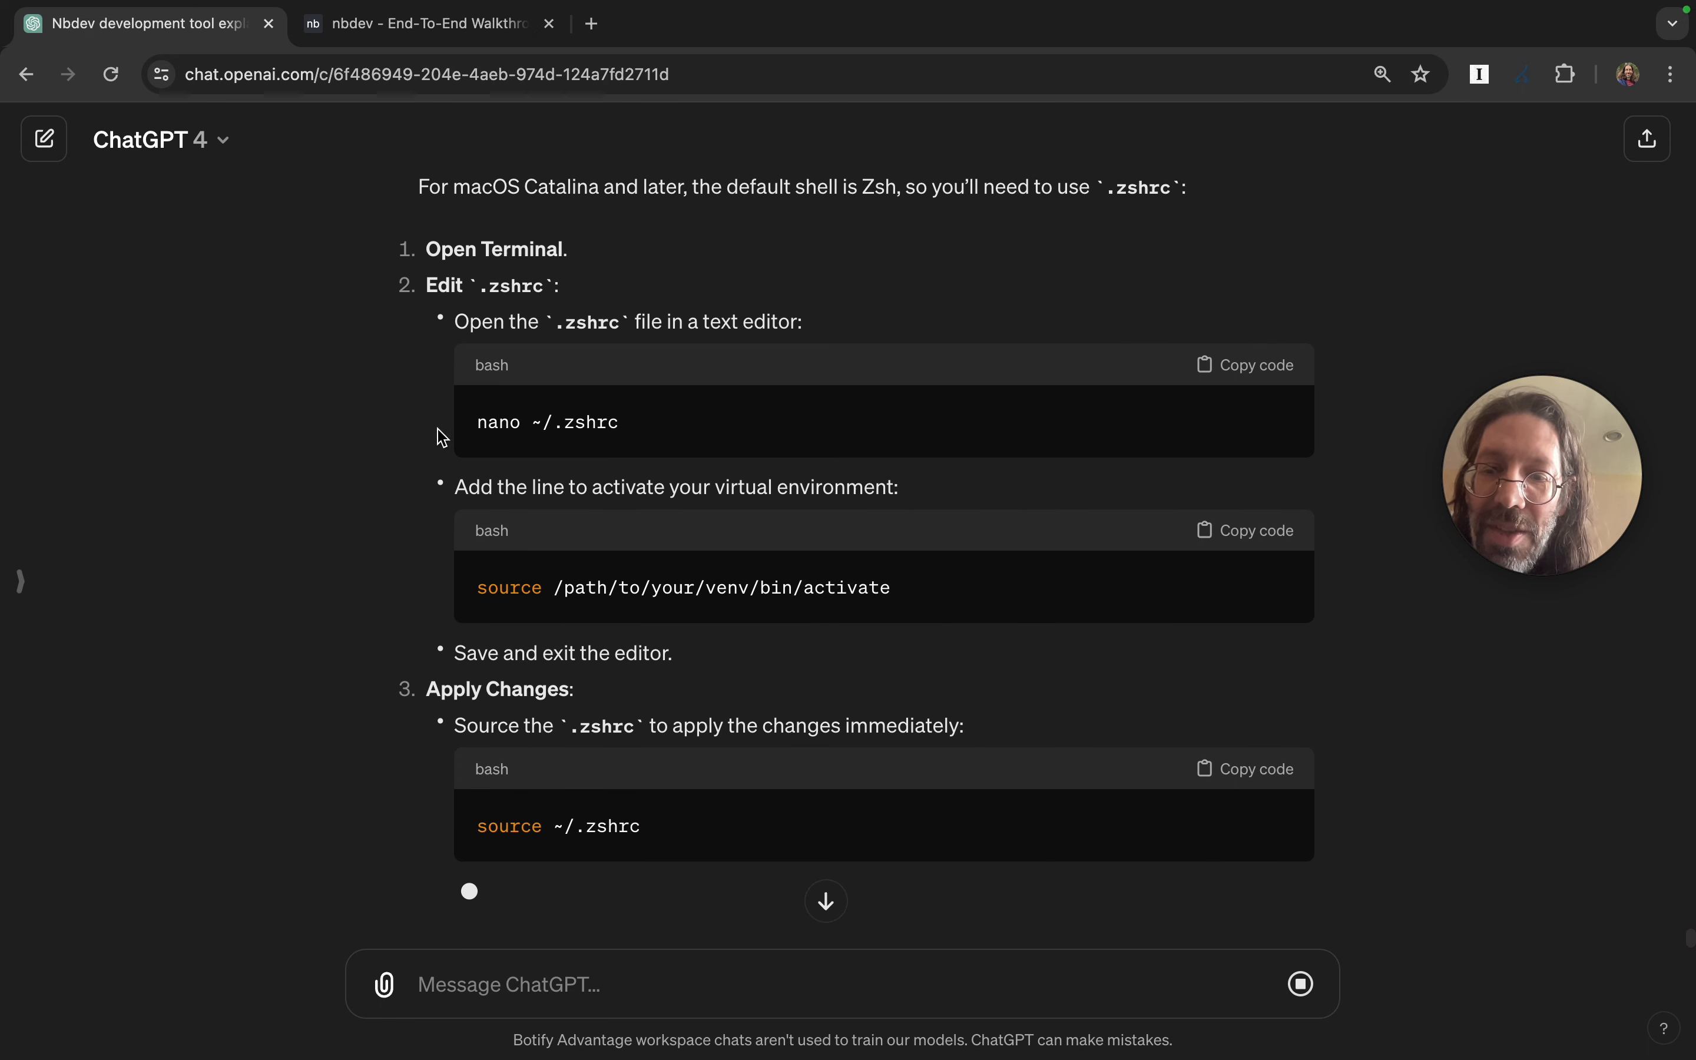
pyautogui.moveTo(551, 561)
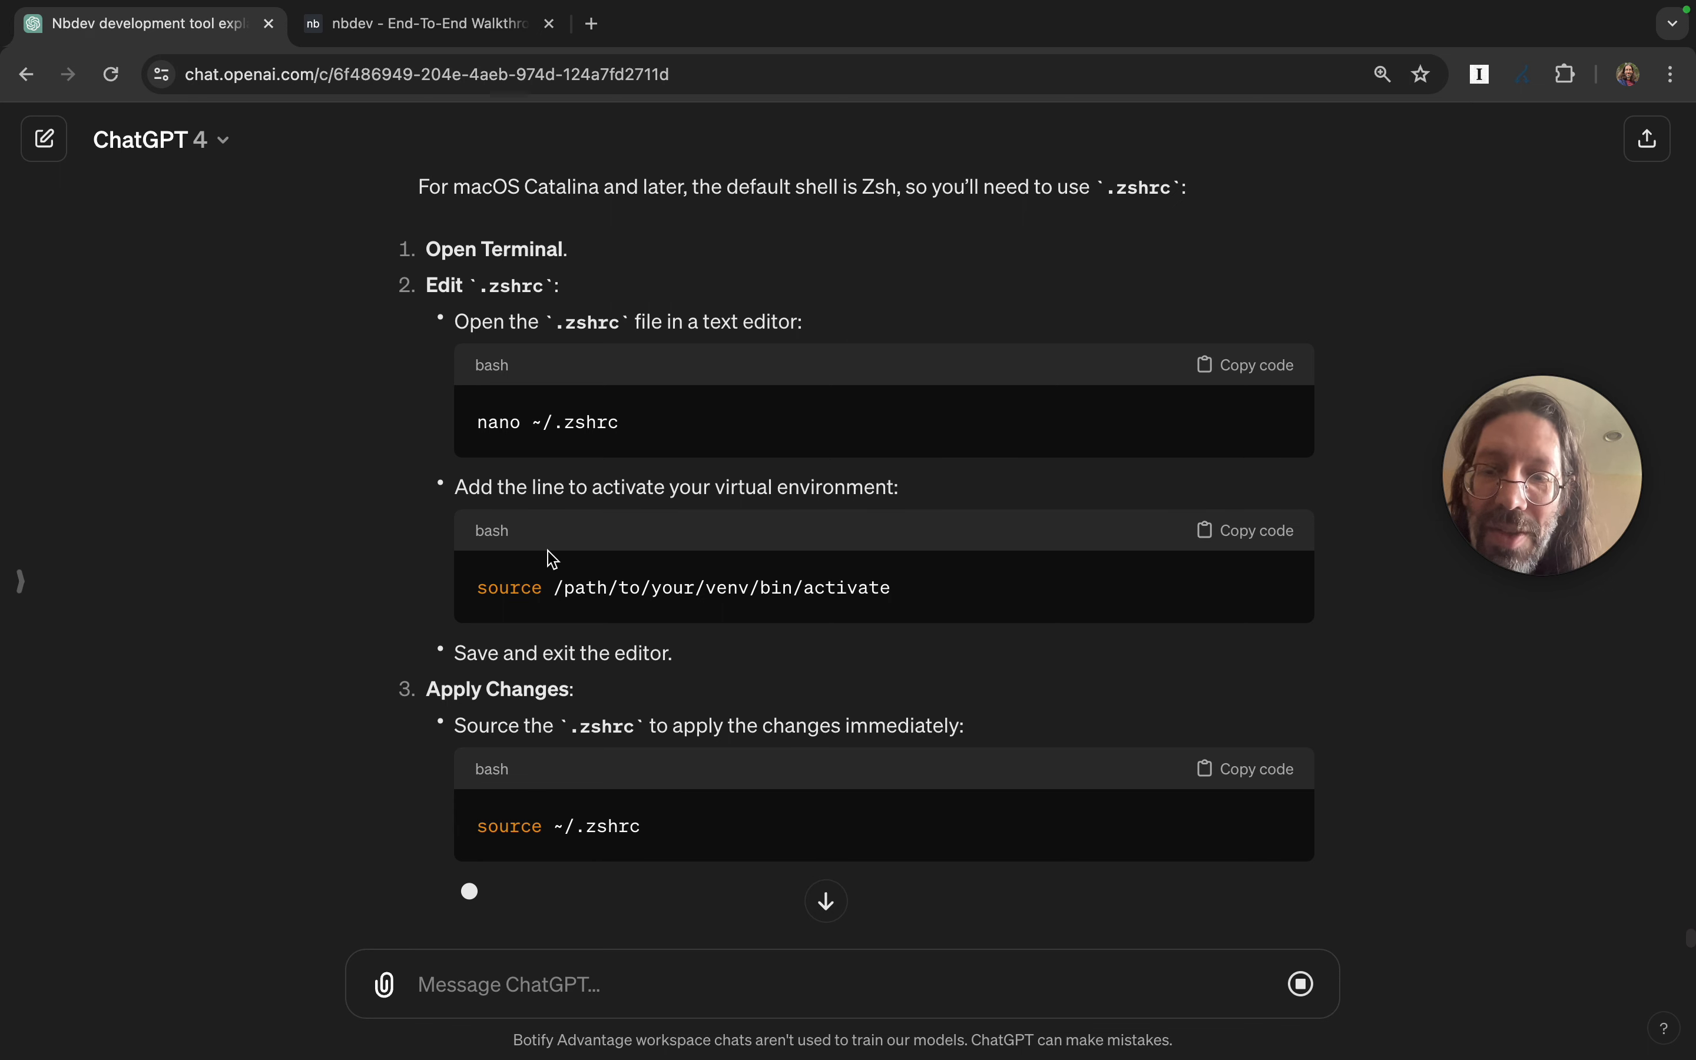
pyautogui.scroll(-3)
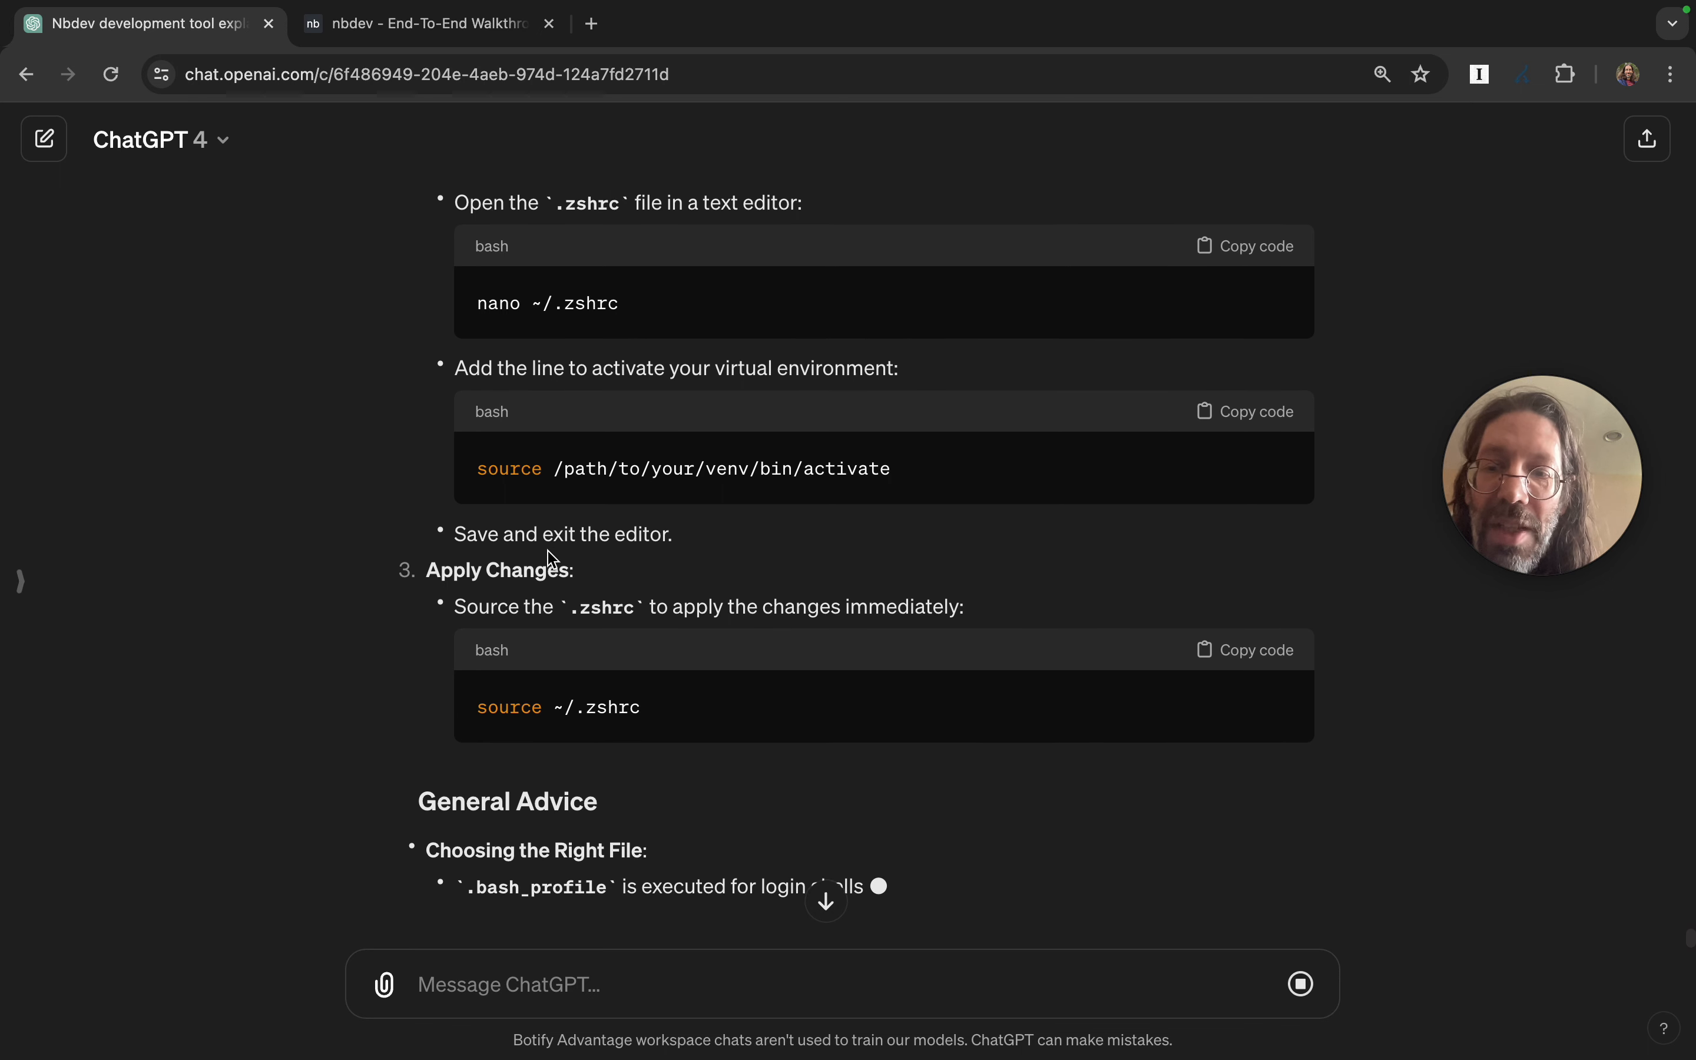
pyautogui.scroll(3)
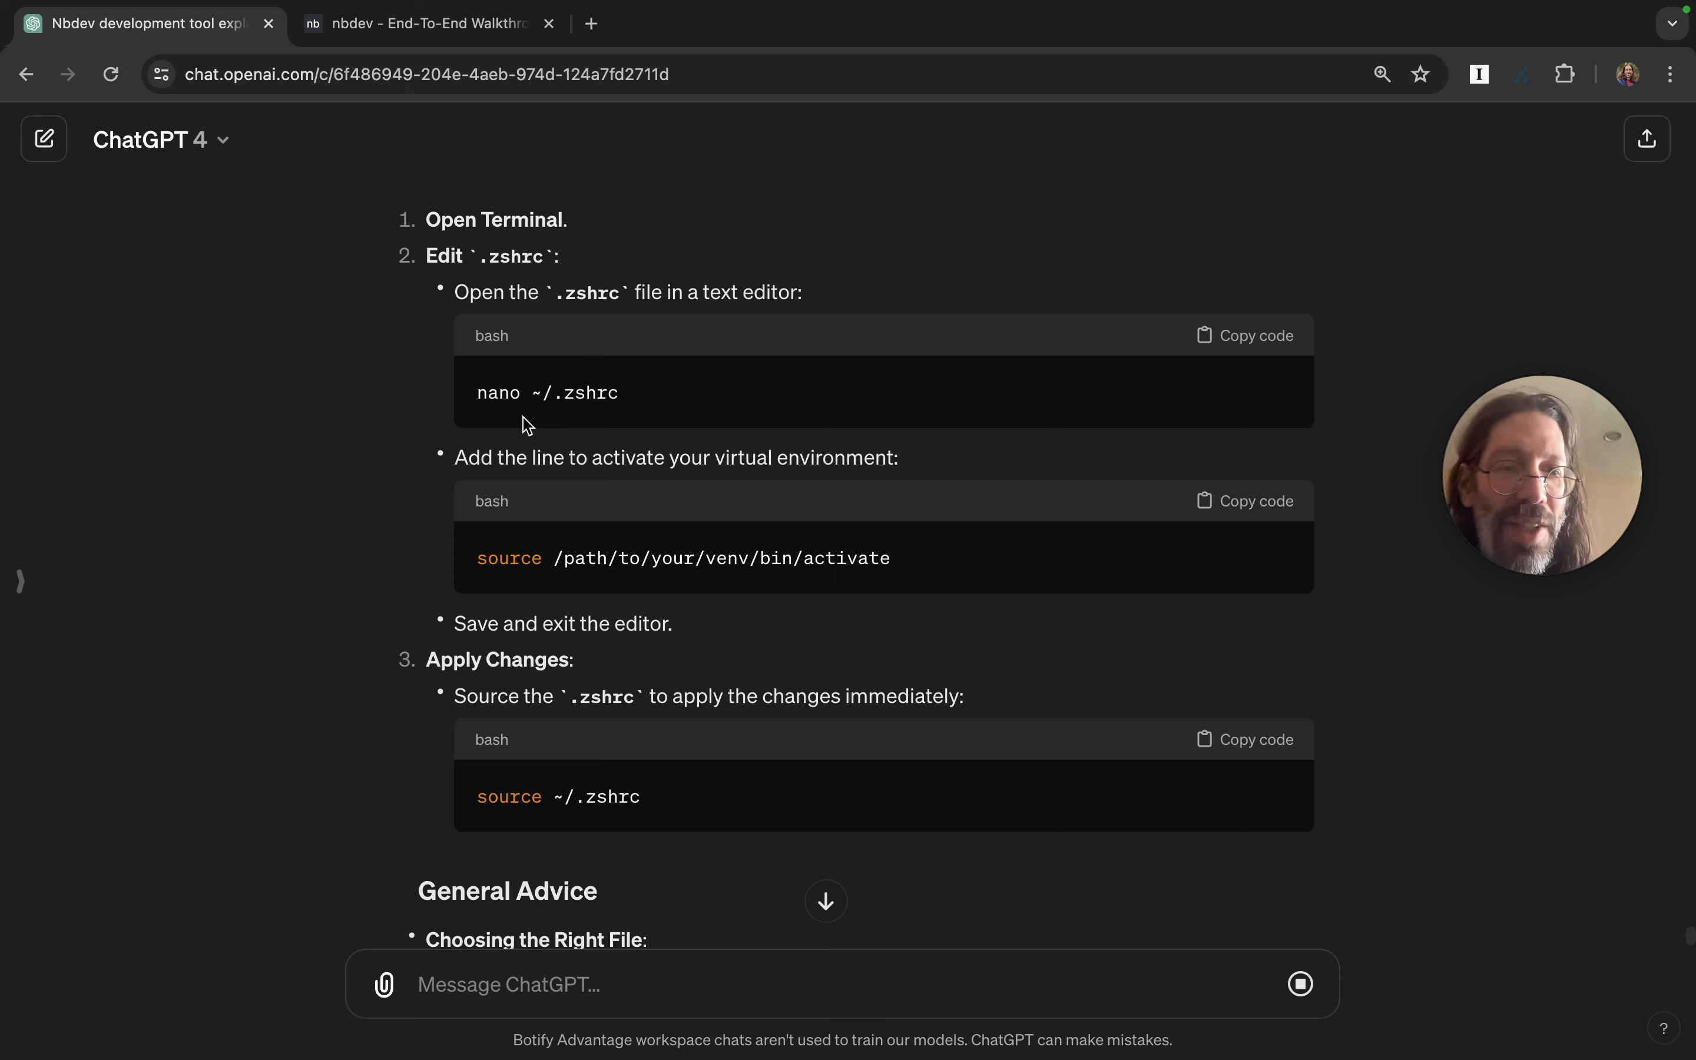
pyautogui.moveTo(520, 579)
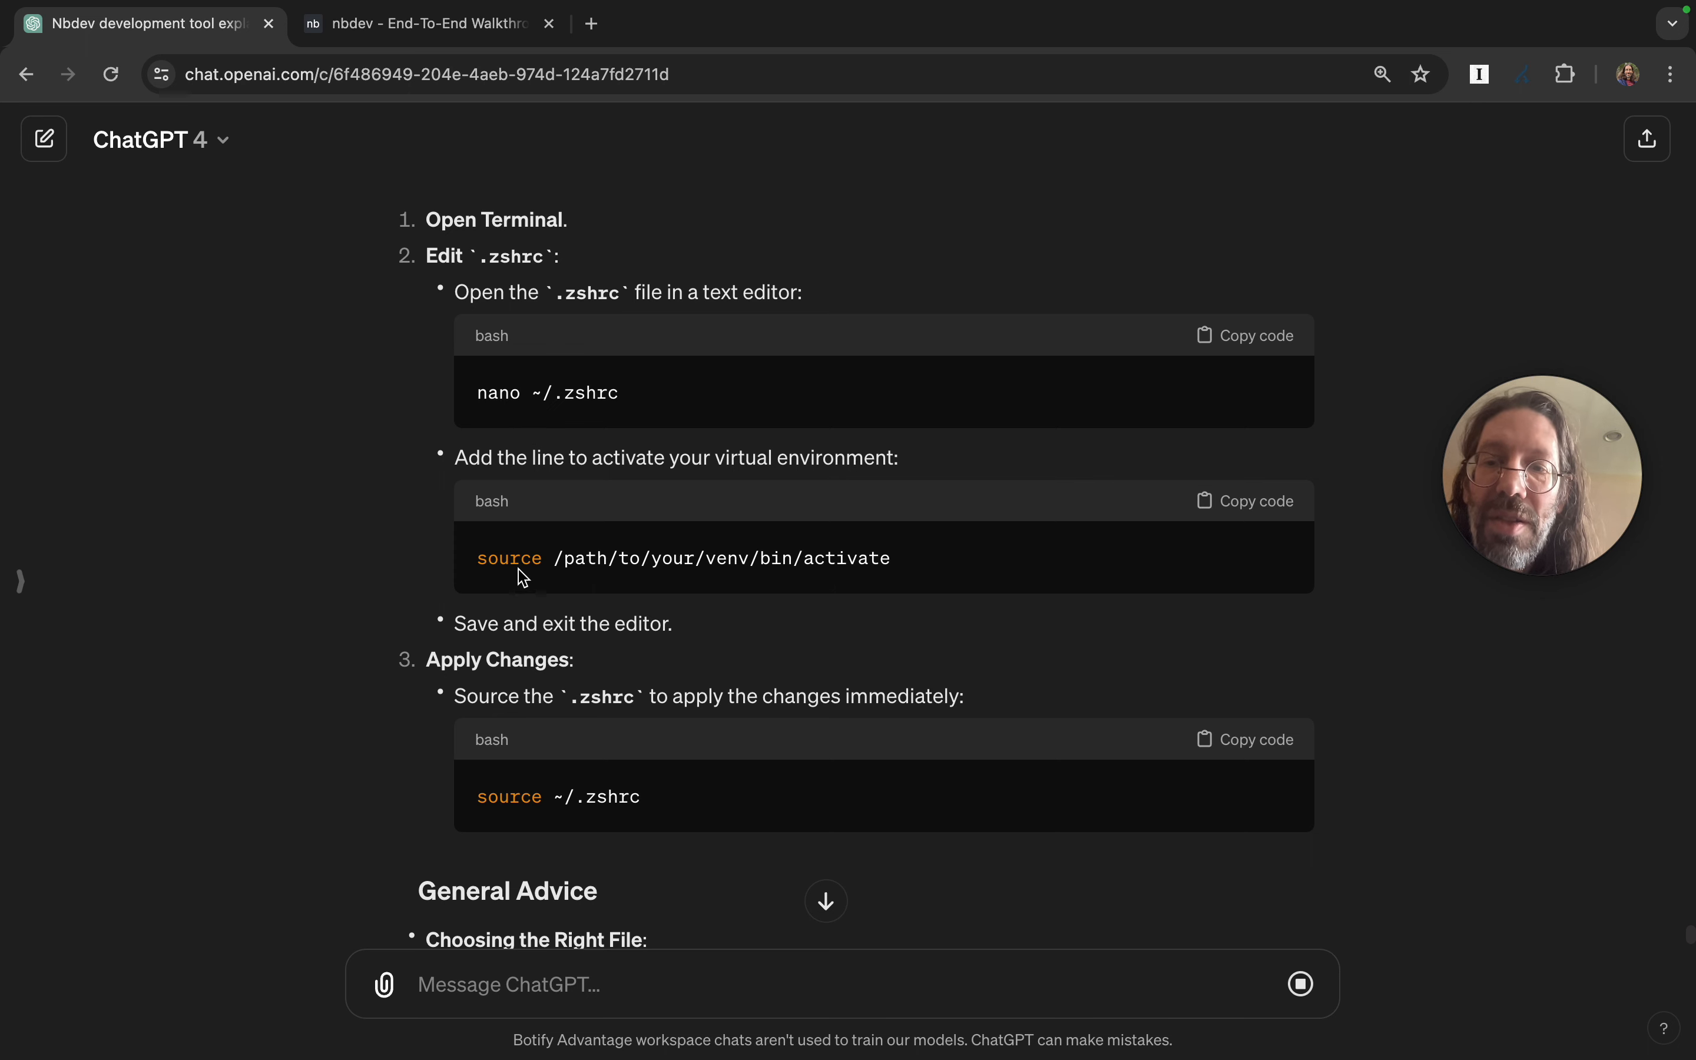
pyautogui.moveTo(575, 433)
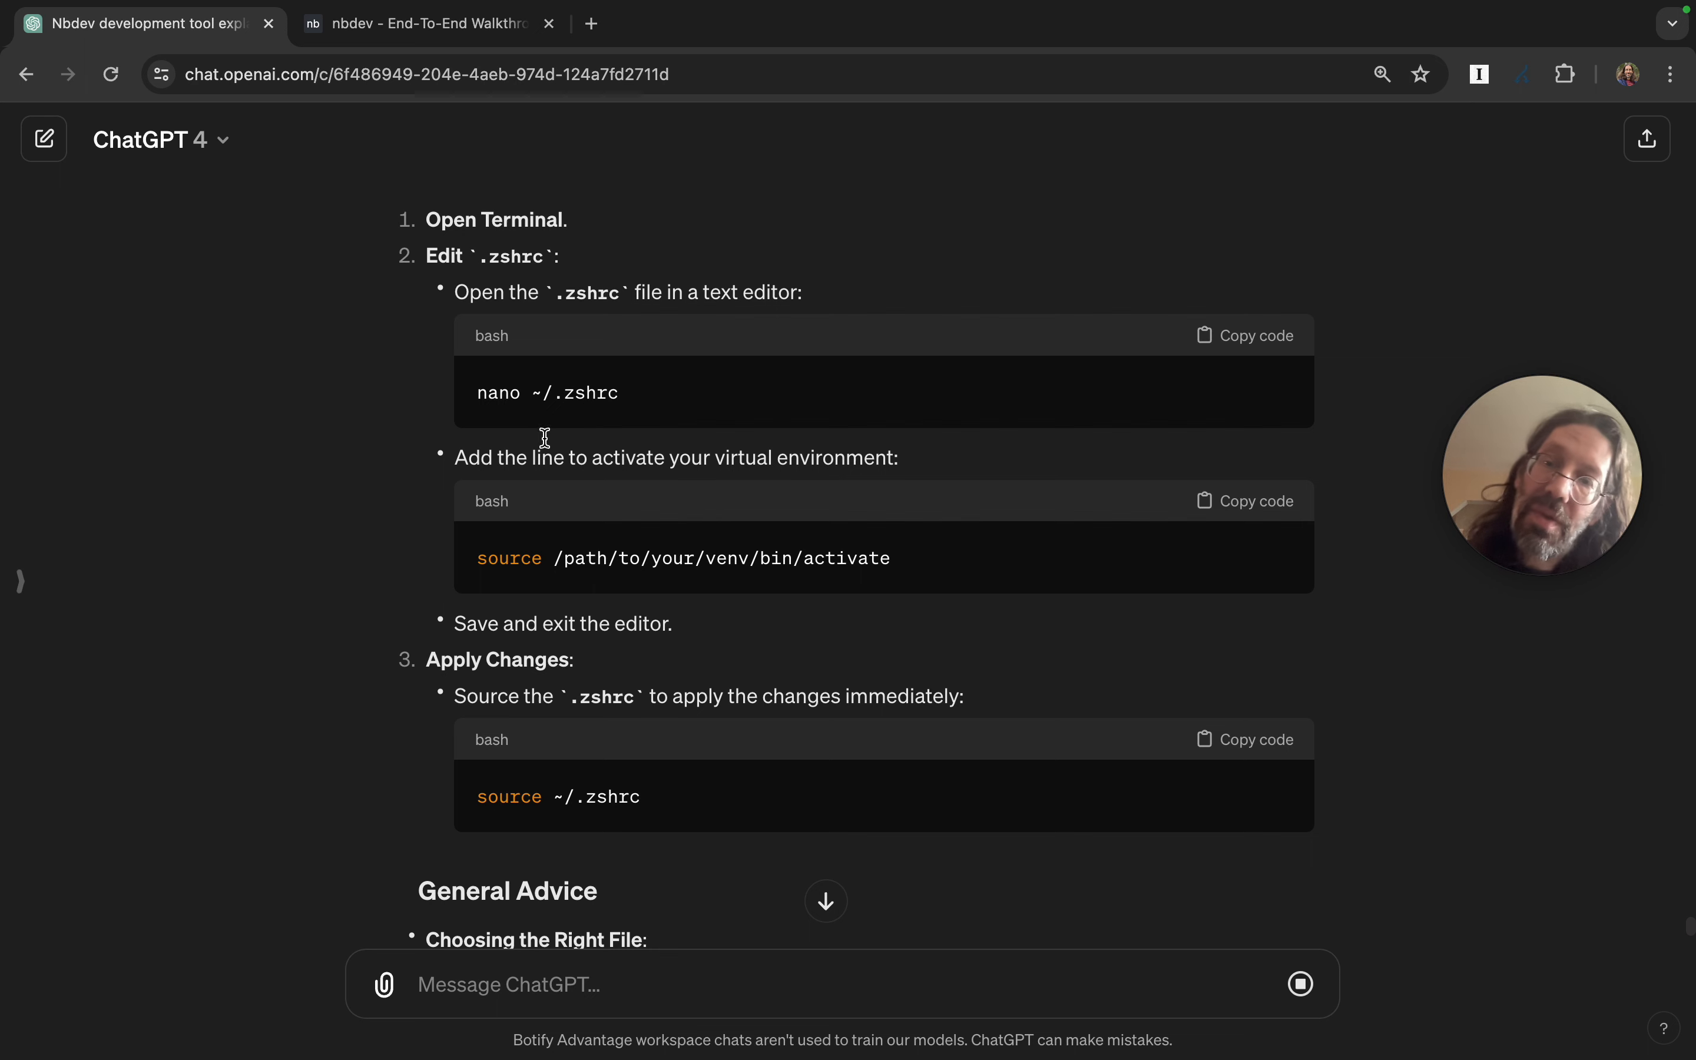
pyautogui.scroll(-3)
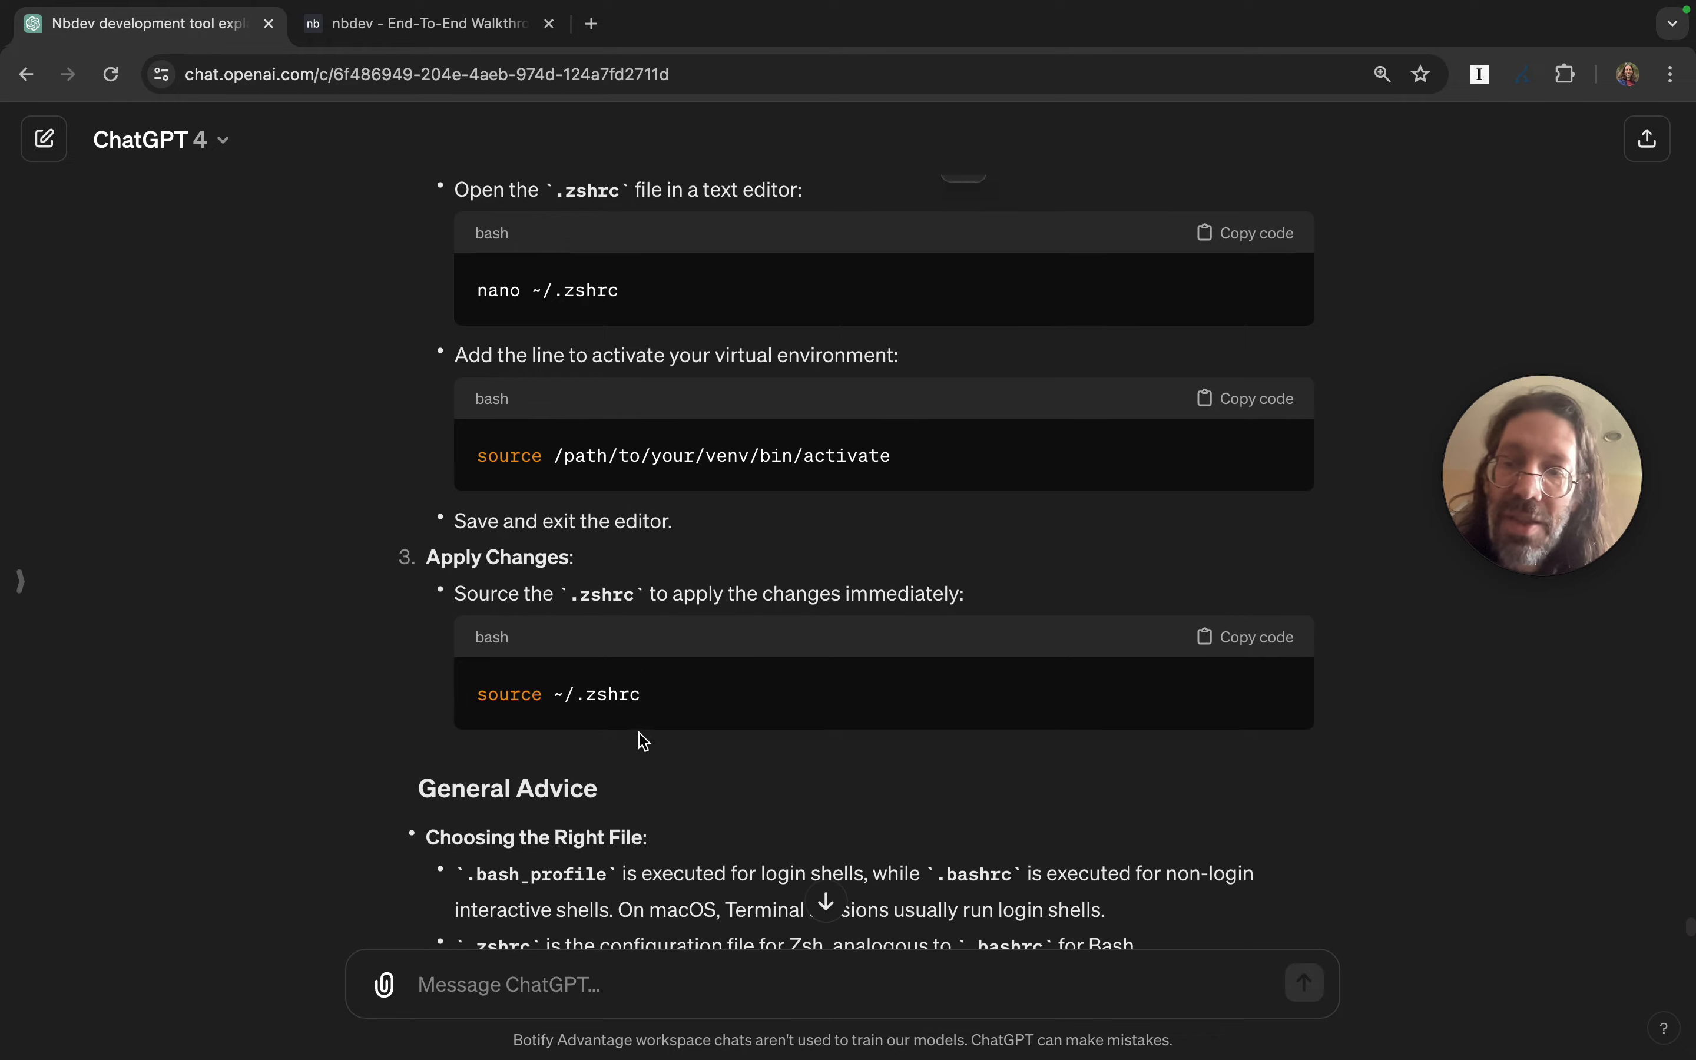
pyautogui.scroll(-3)
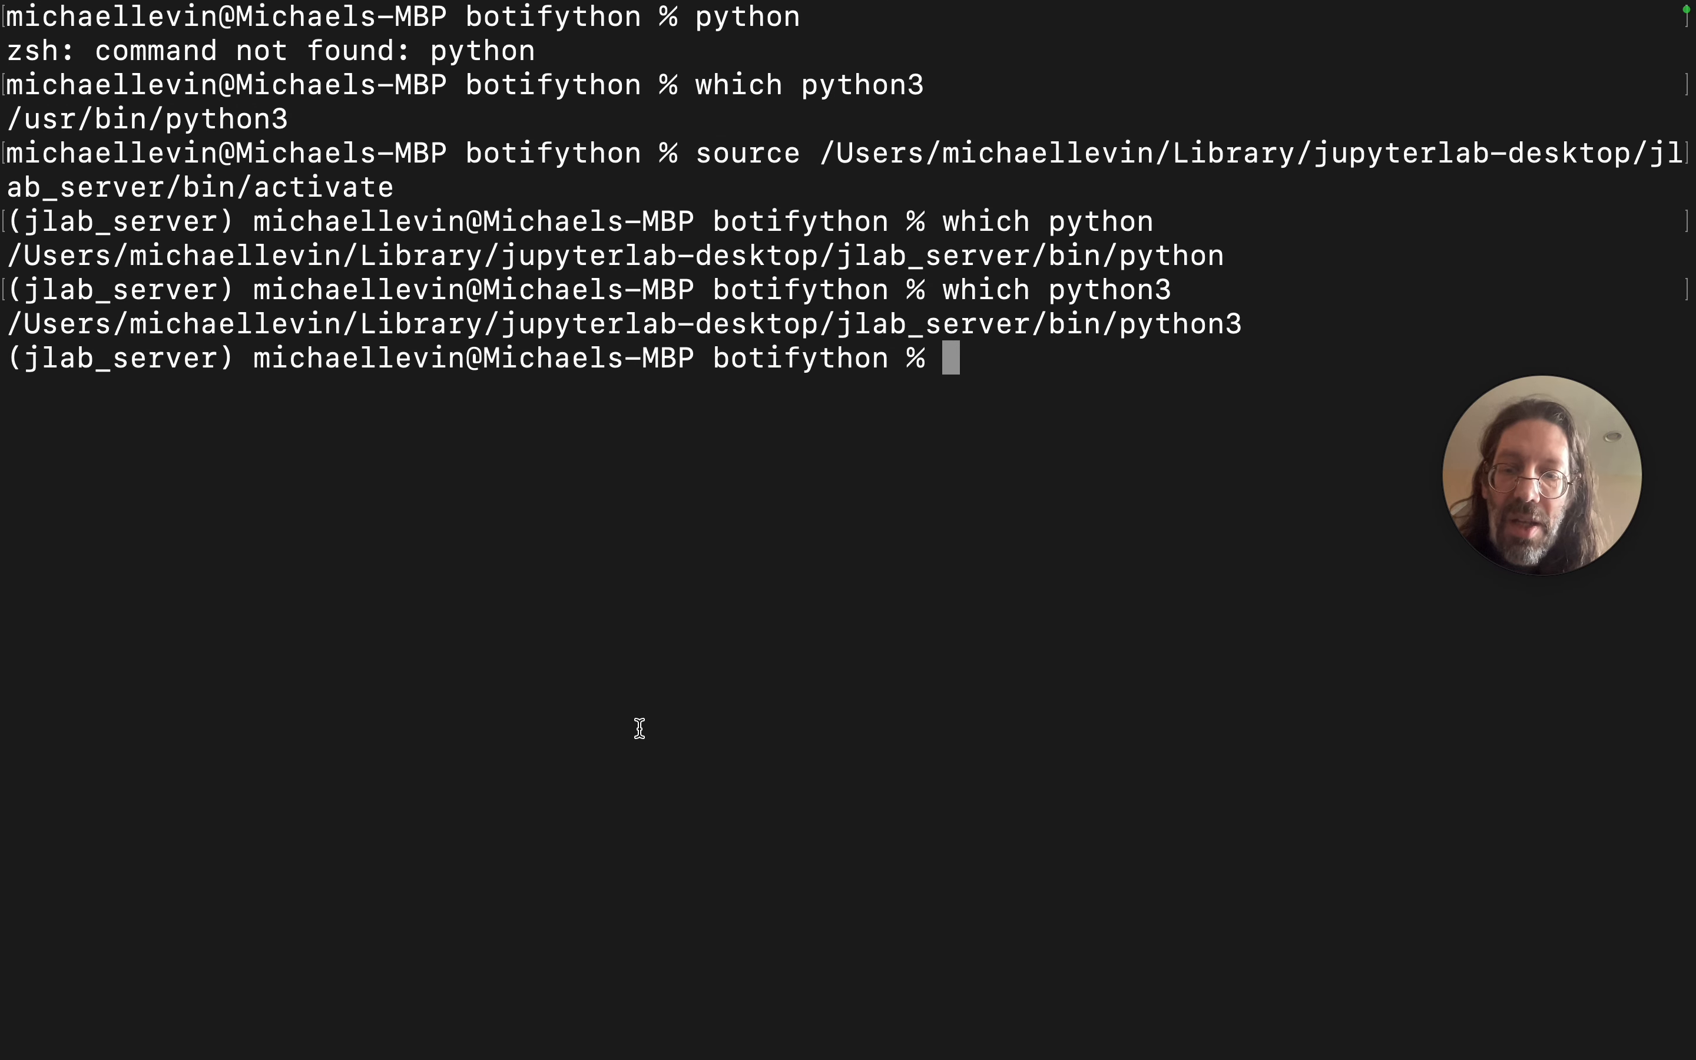
pyautogui.write('exit')
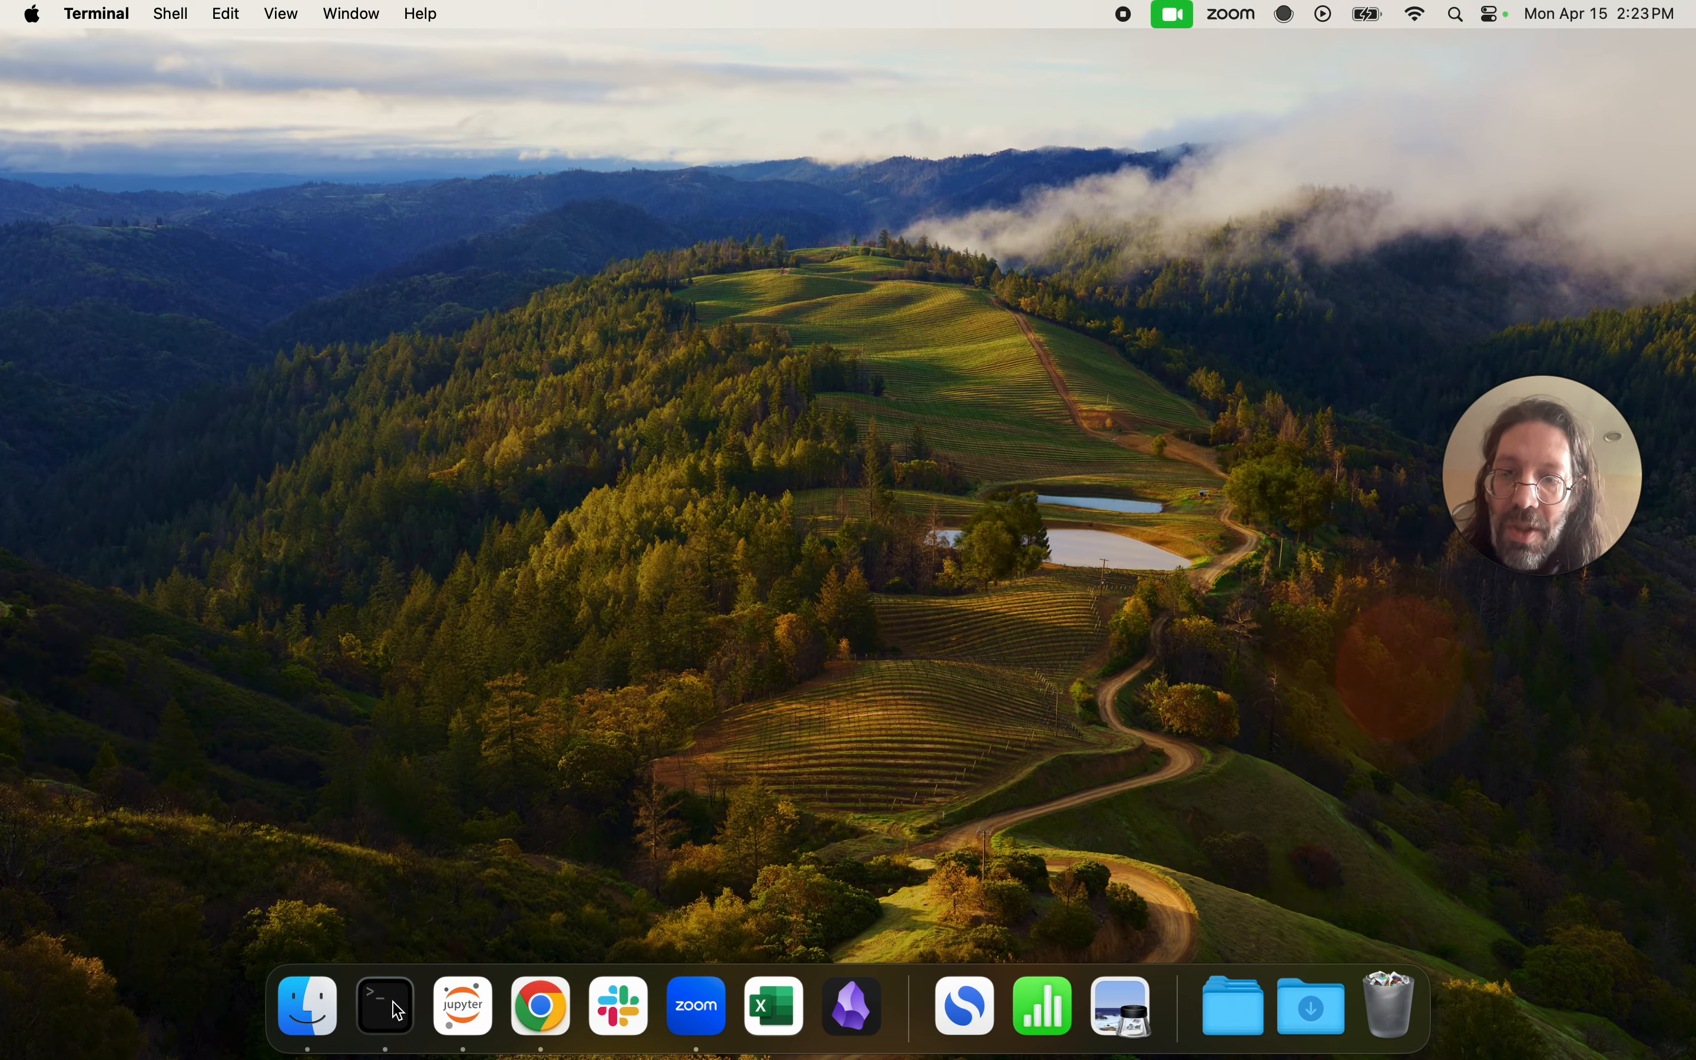
pyautogui.click(384, 1006)
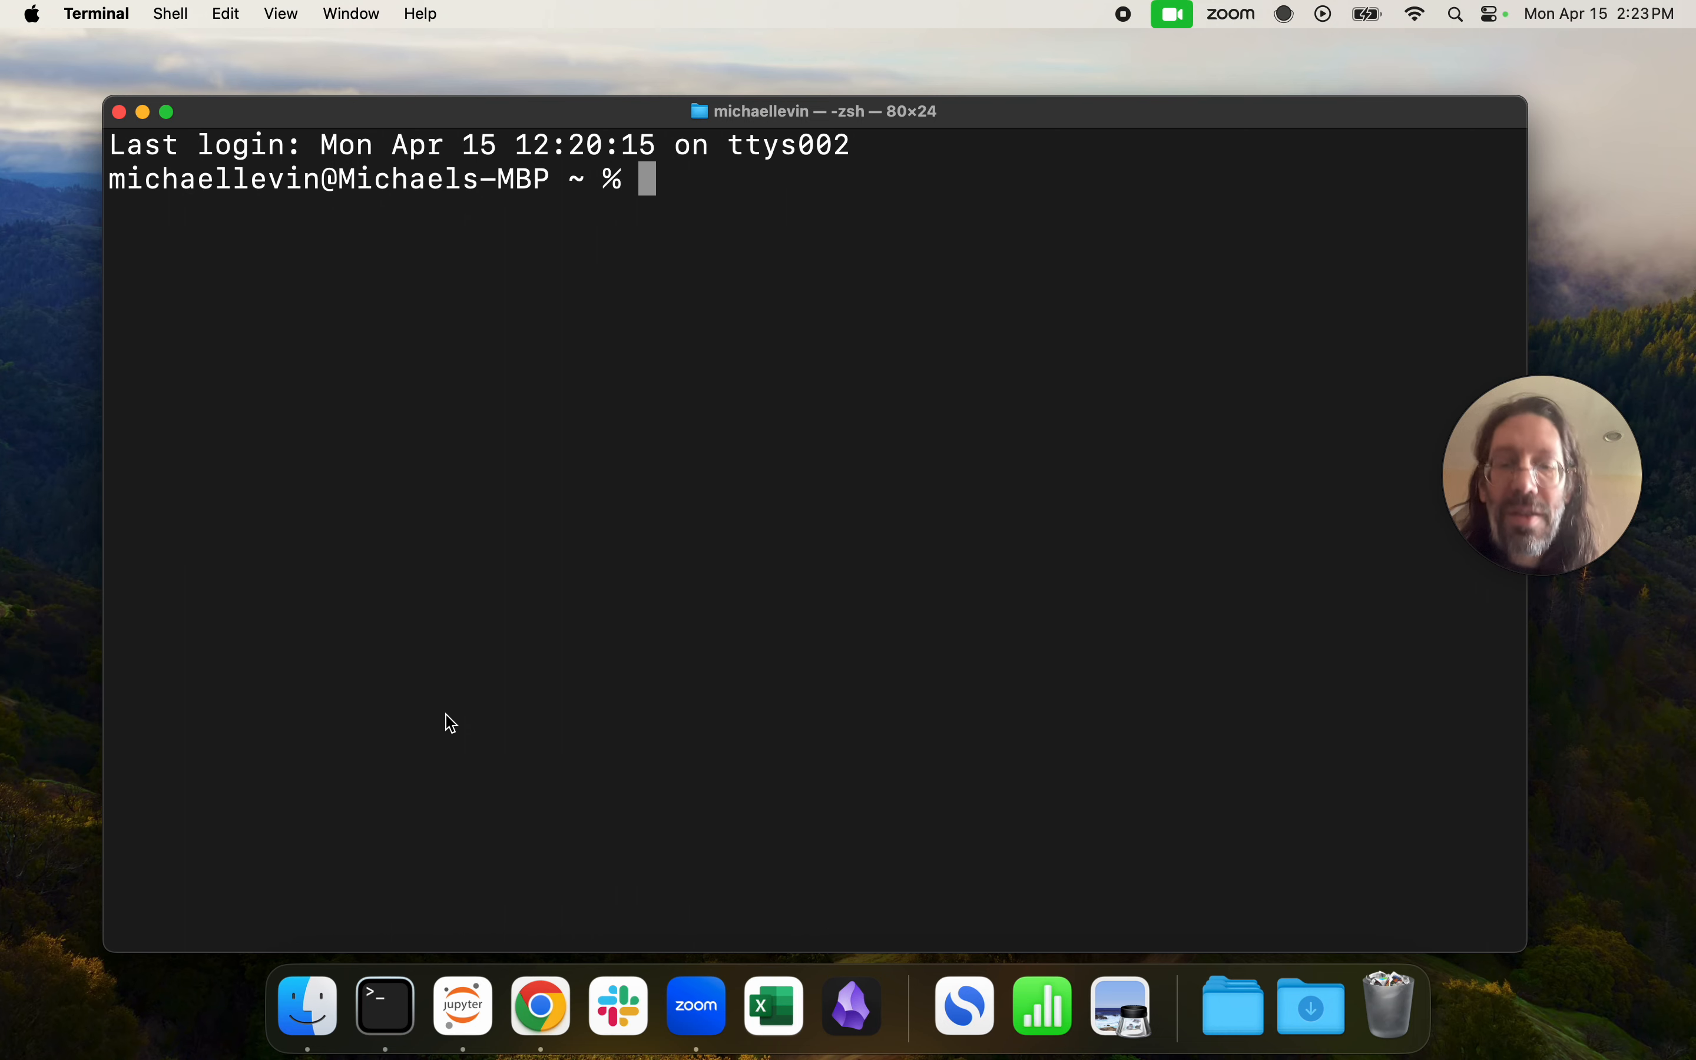
# Run 'which python' (not found) and 'which python3' (resolves to /usr/bin/python3), then start typing vim.
pyautogui.write('w')
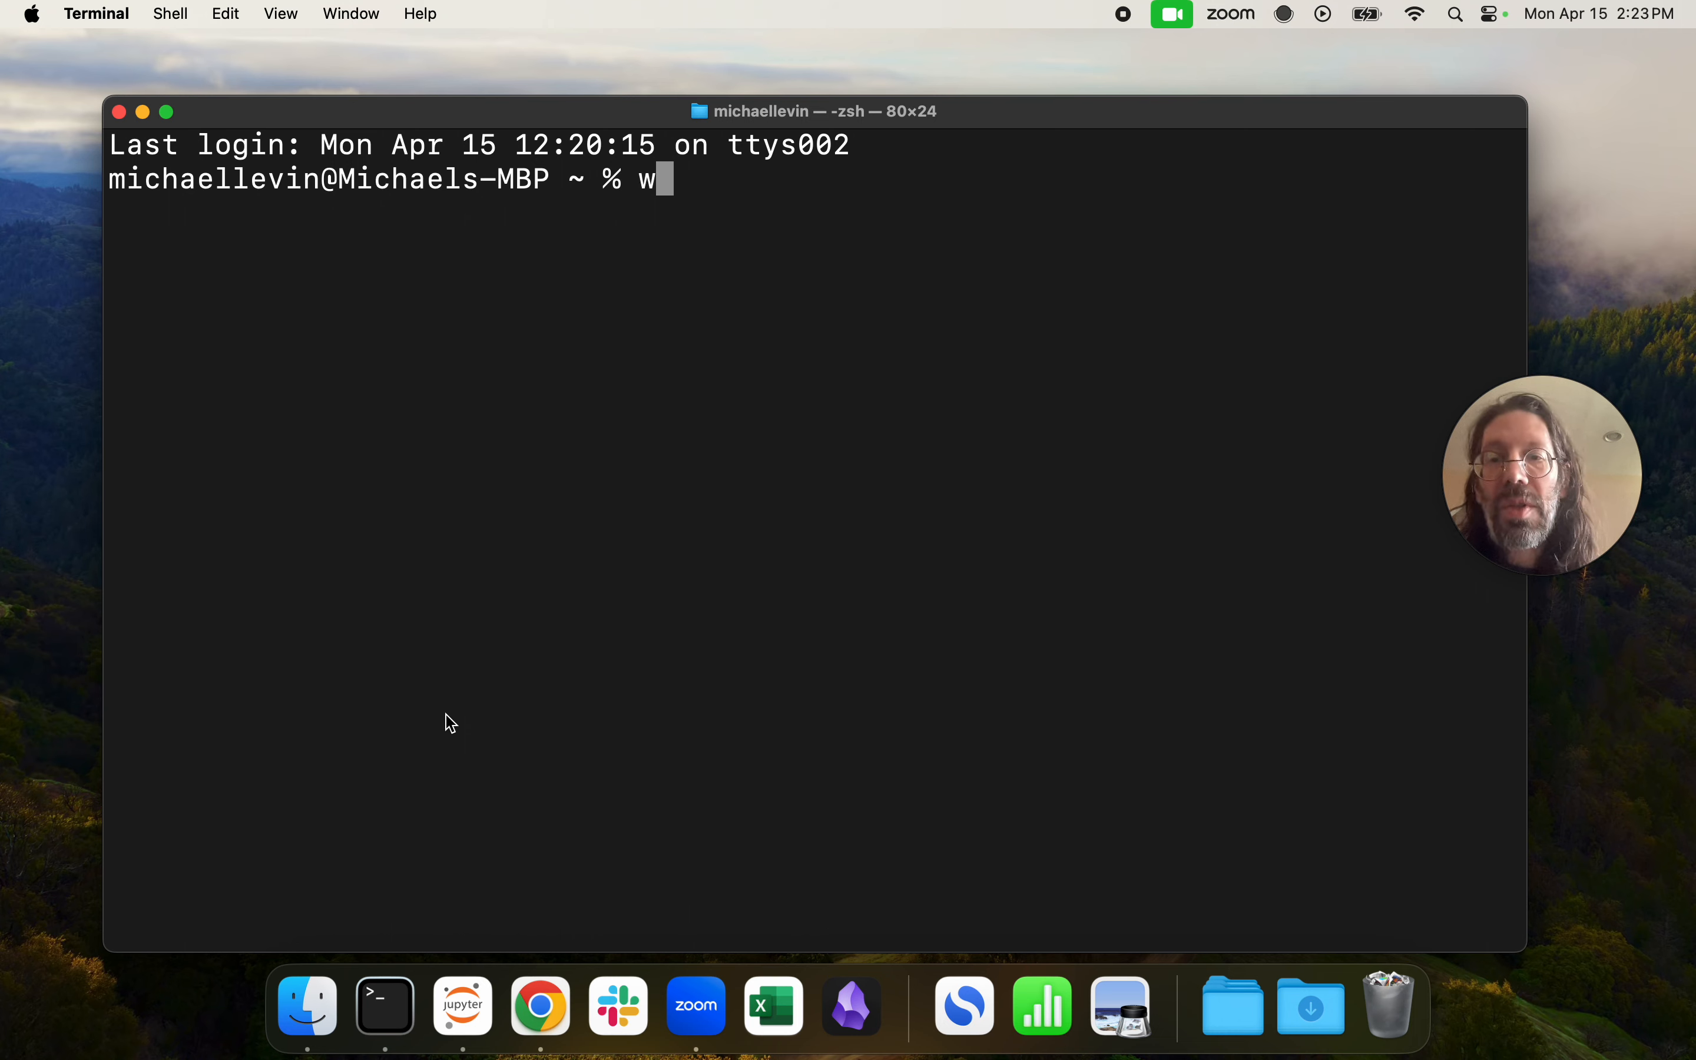
pyautogui.write('hich python')
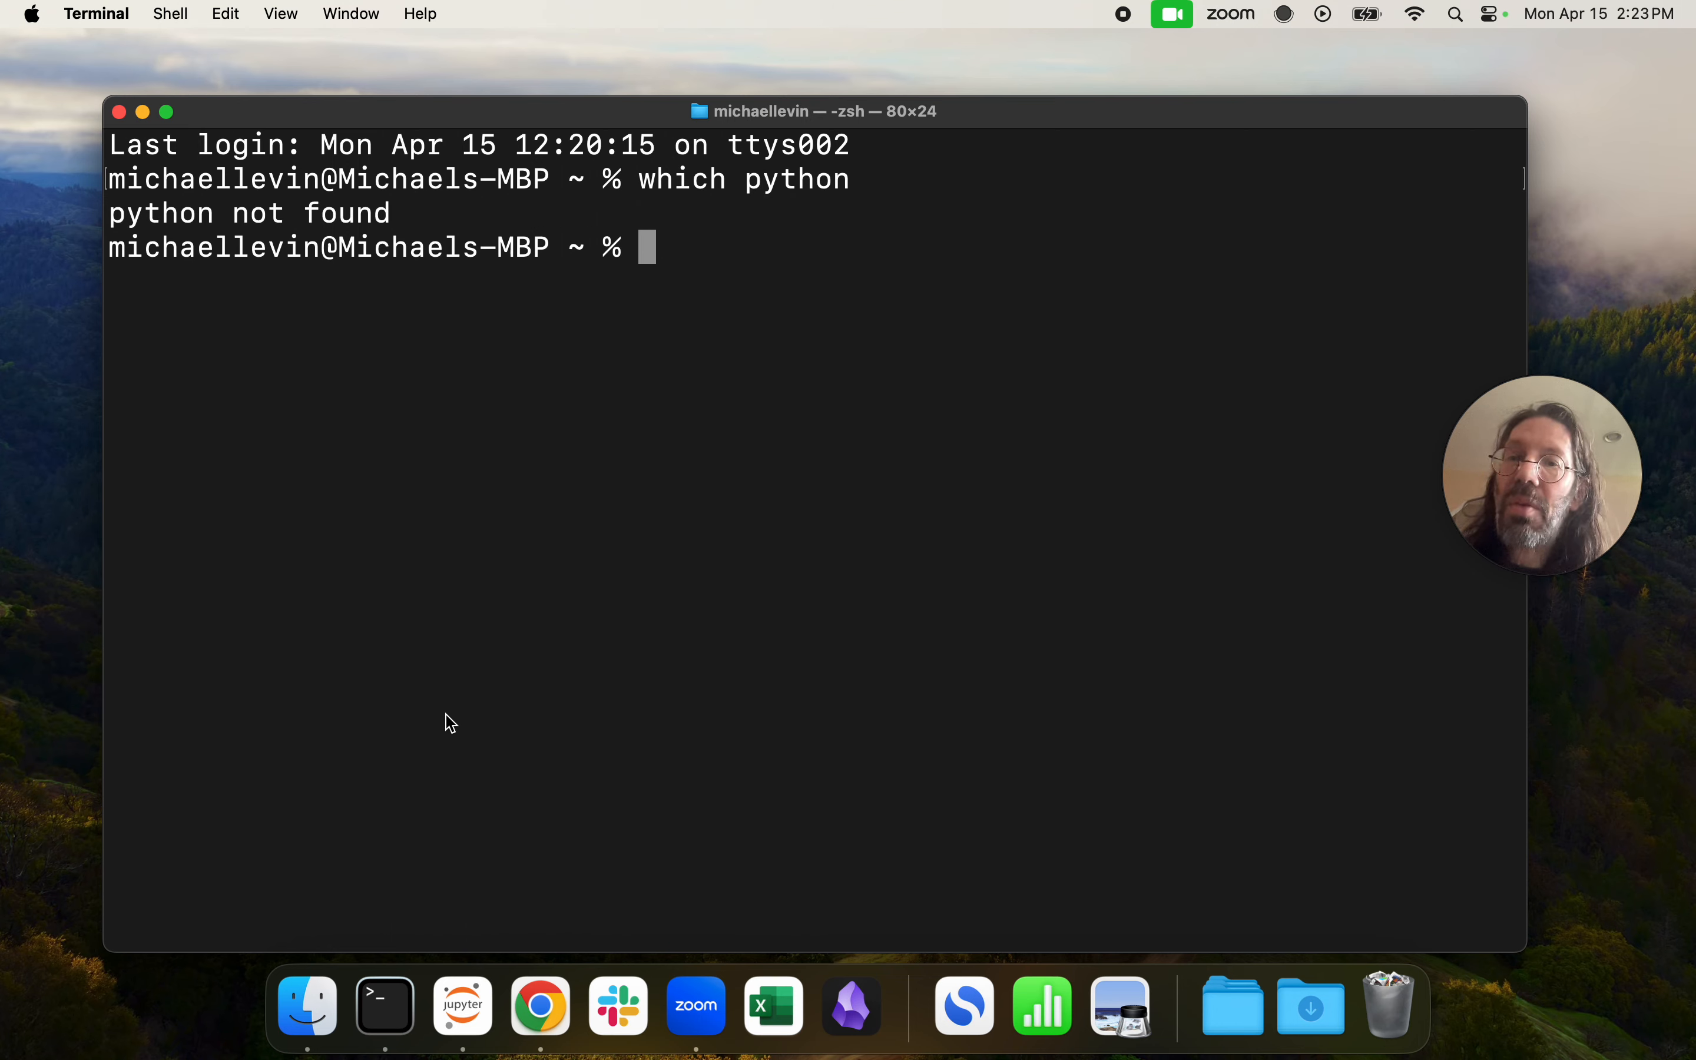
pyautogui.write('which python3')
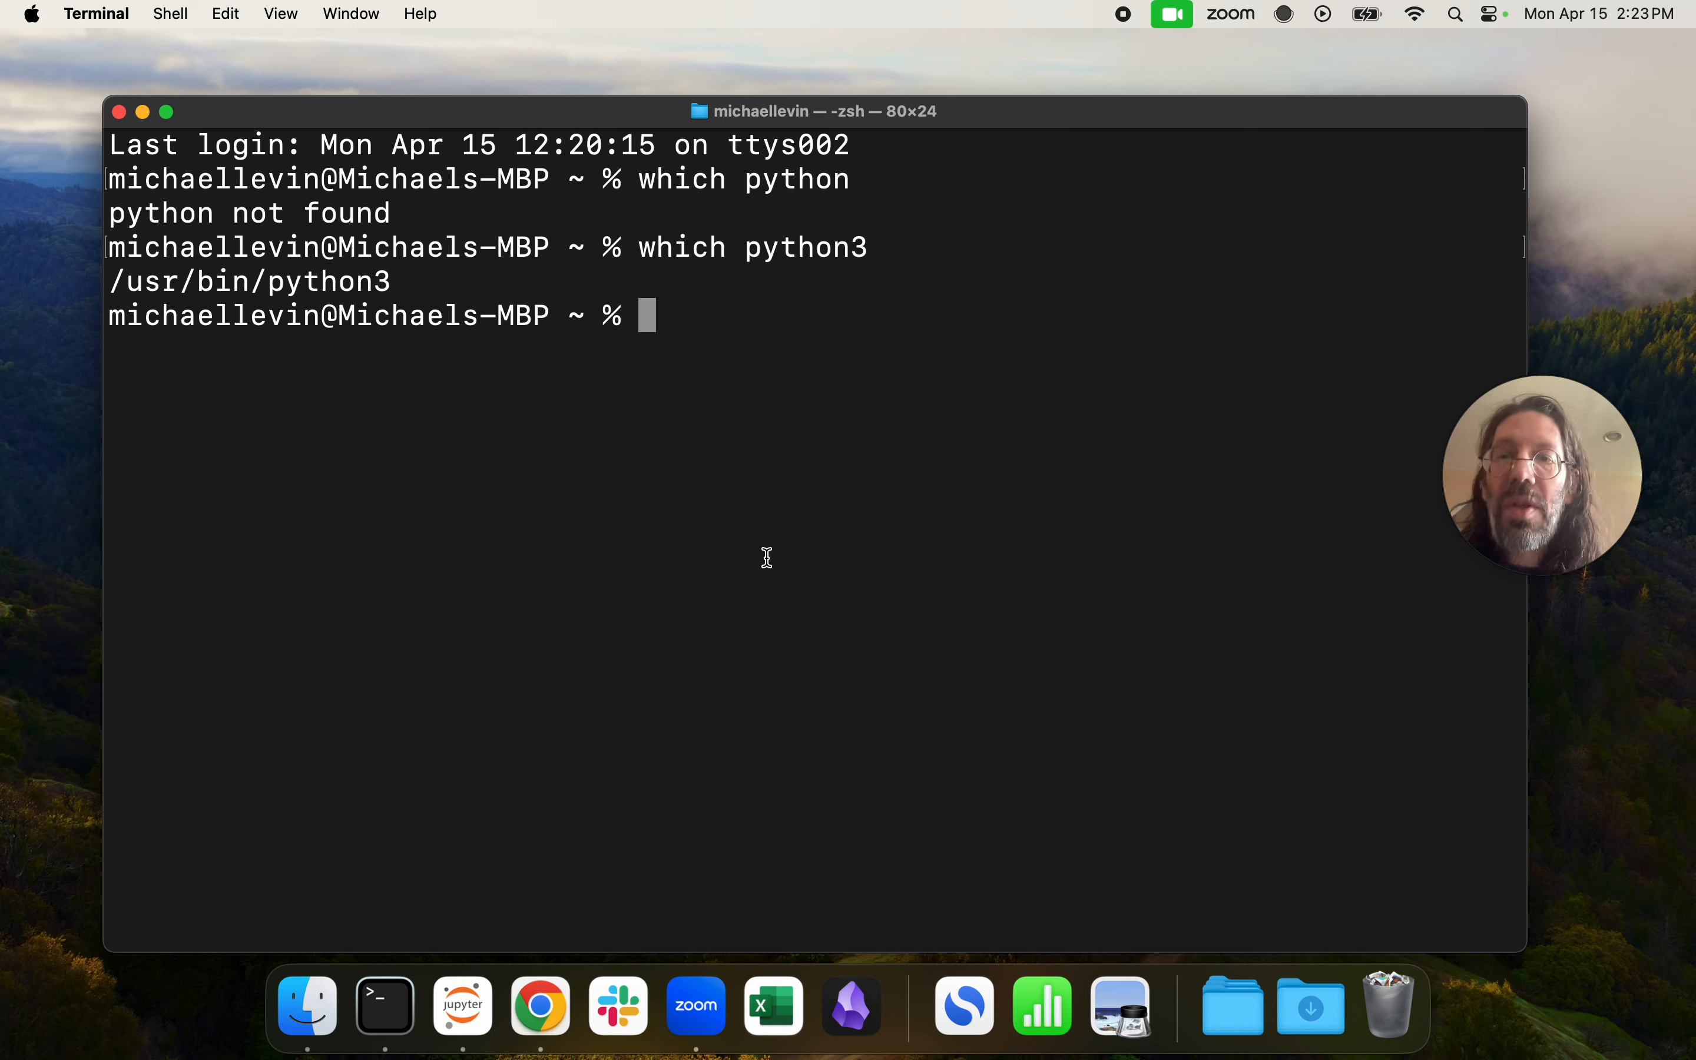
pyautogui.write('vim')
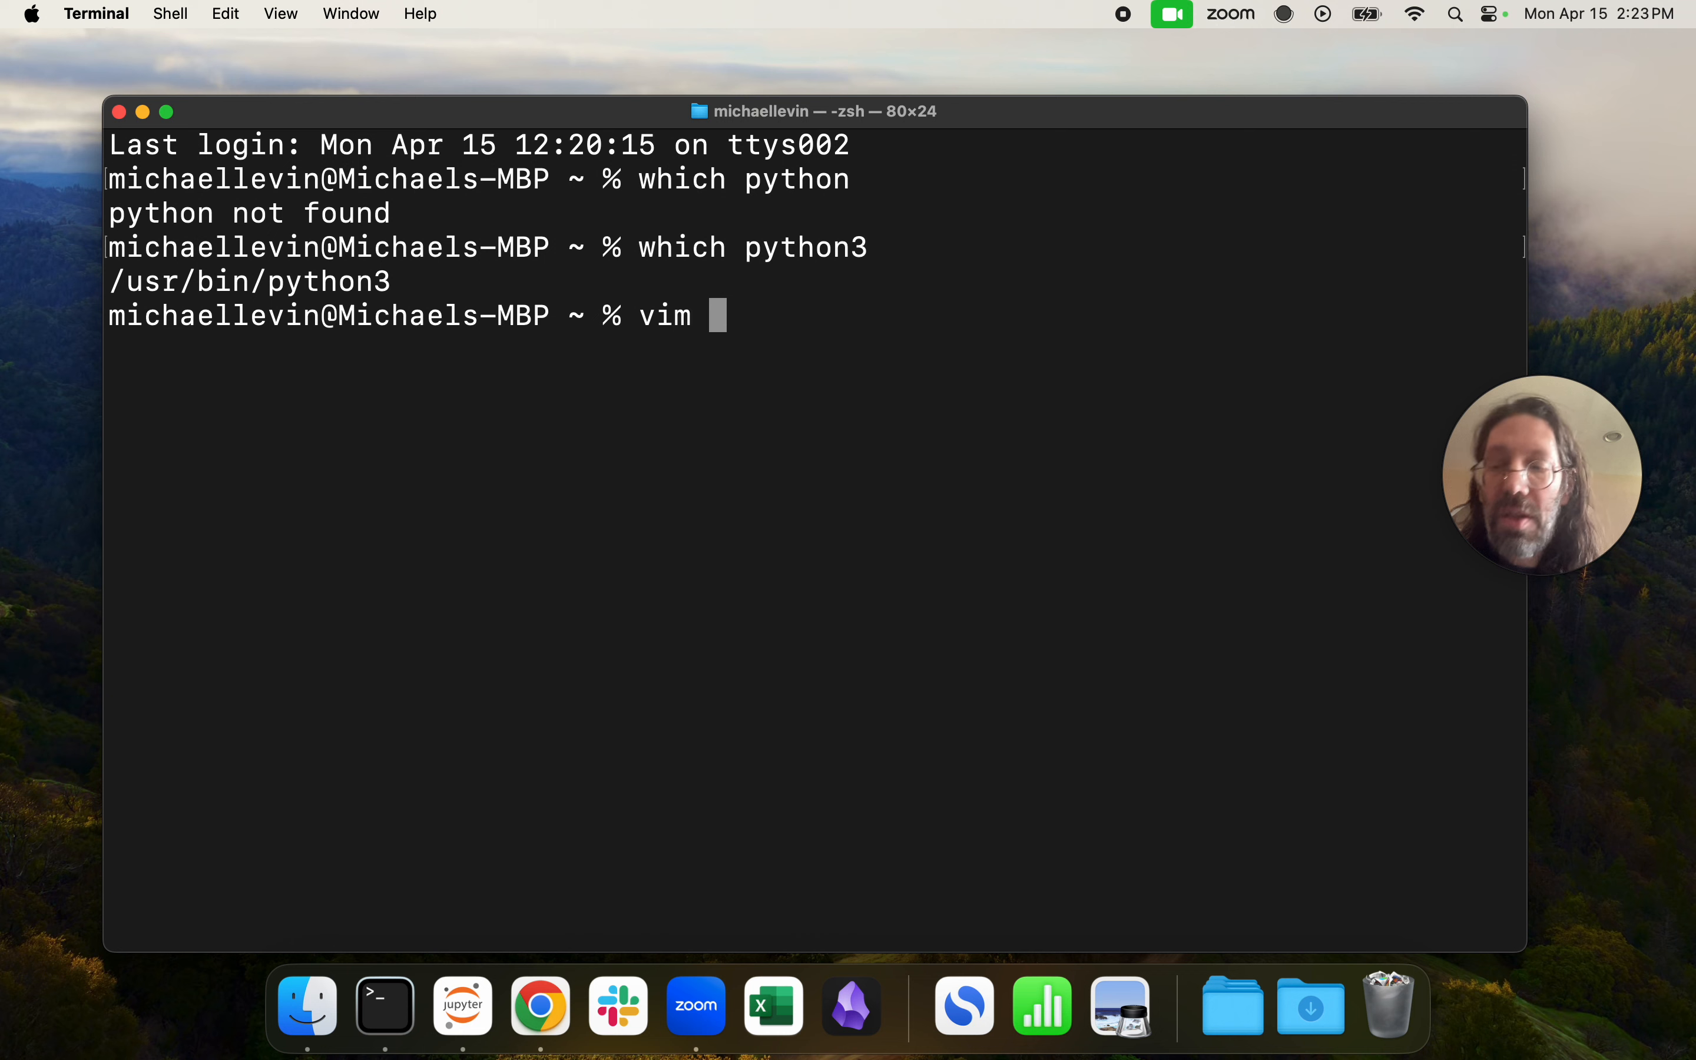
# Edit ~/.zshrc in vim and start a new line below the existing PATH line.
pyautogui.write('~/')
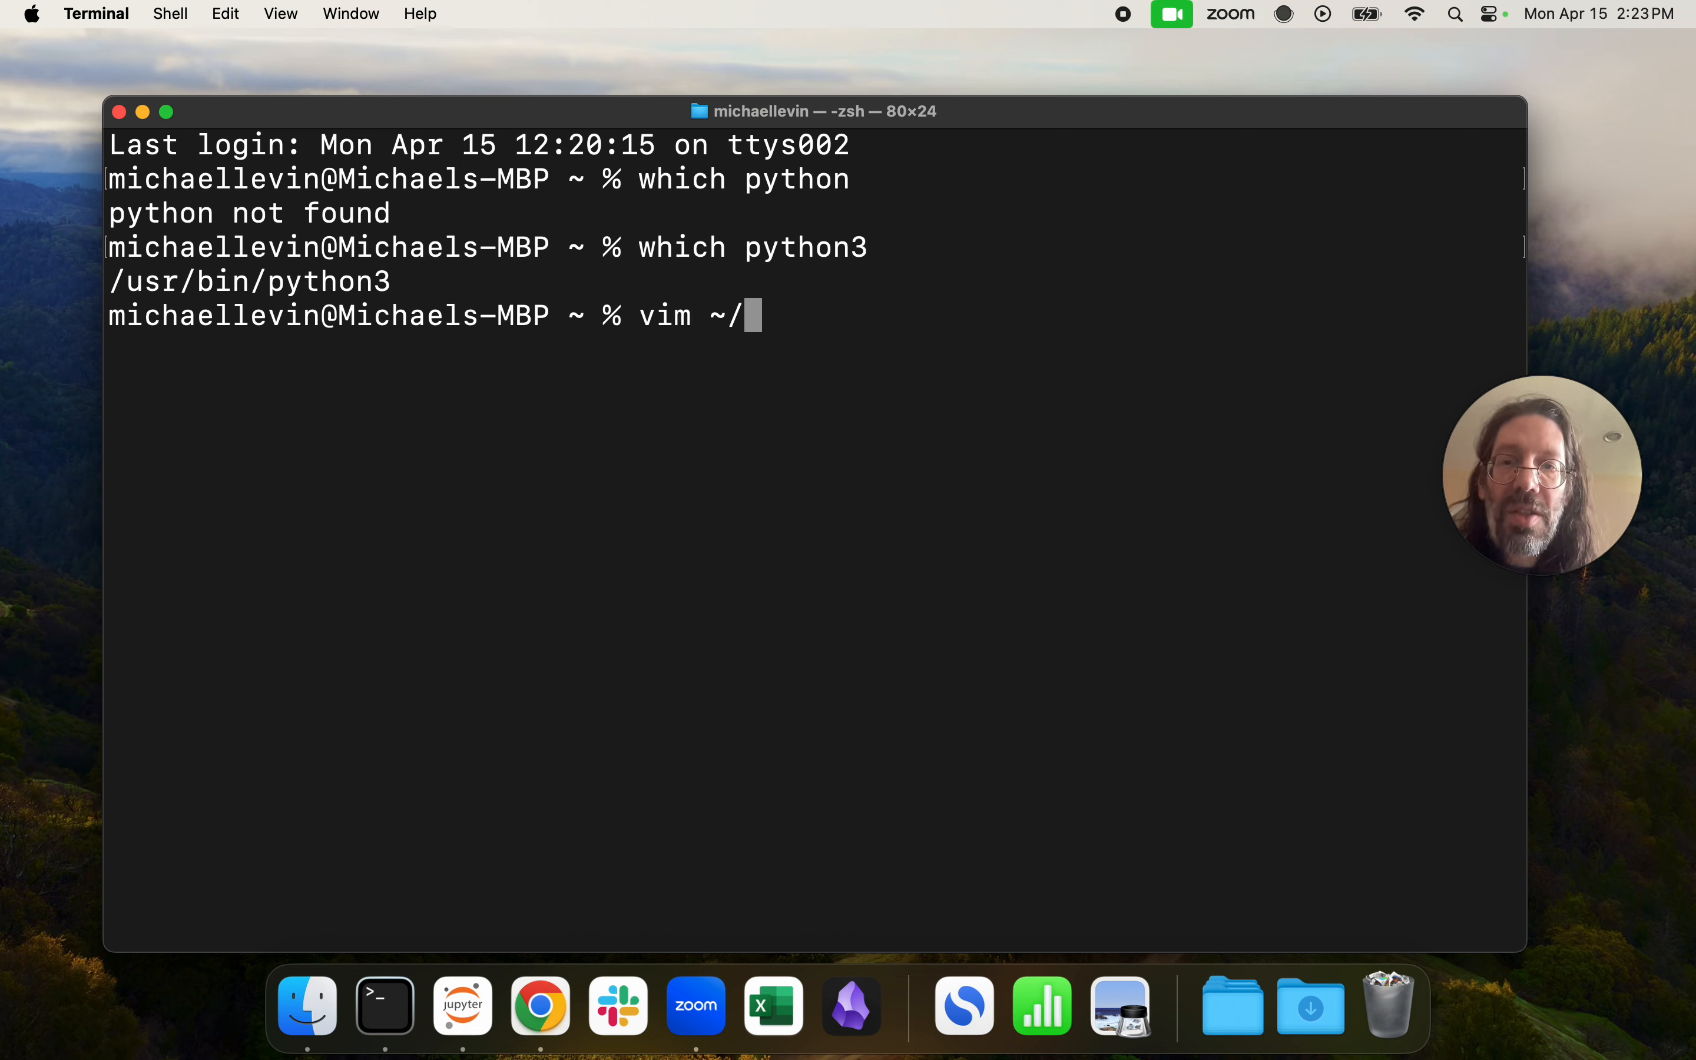
pyautogui.write('.')
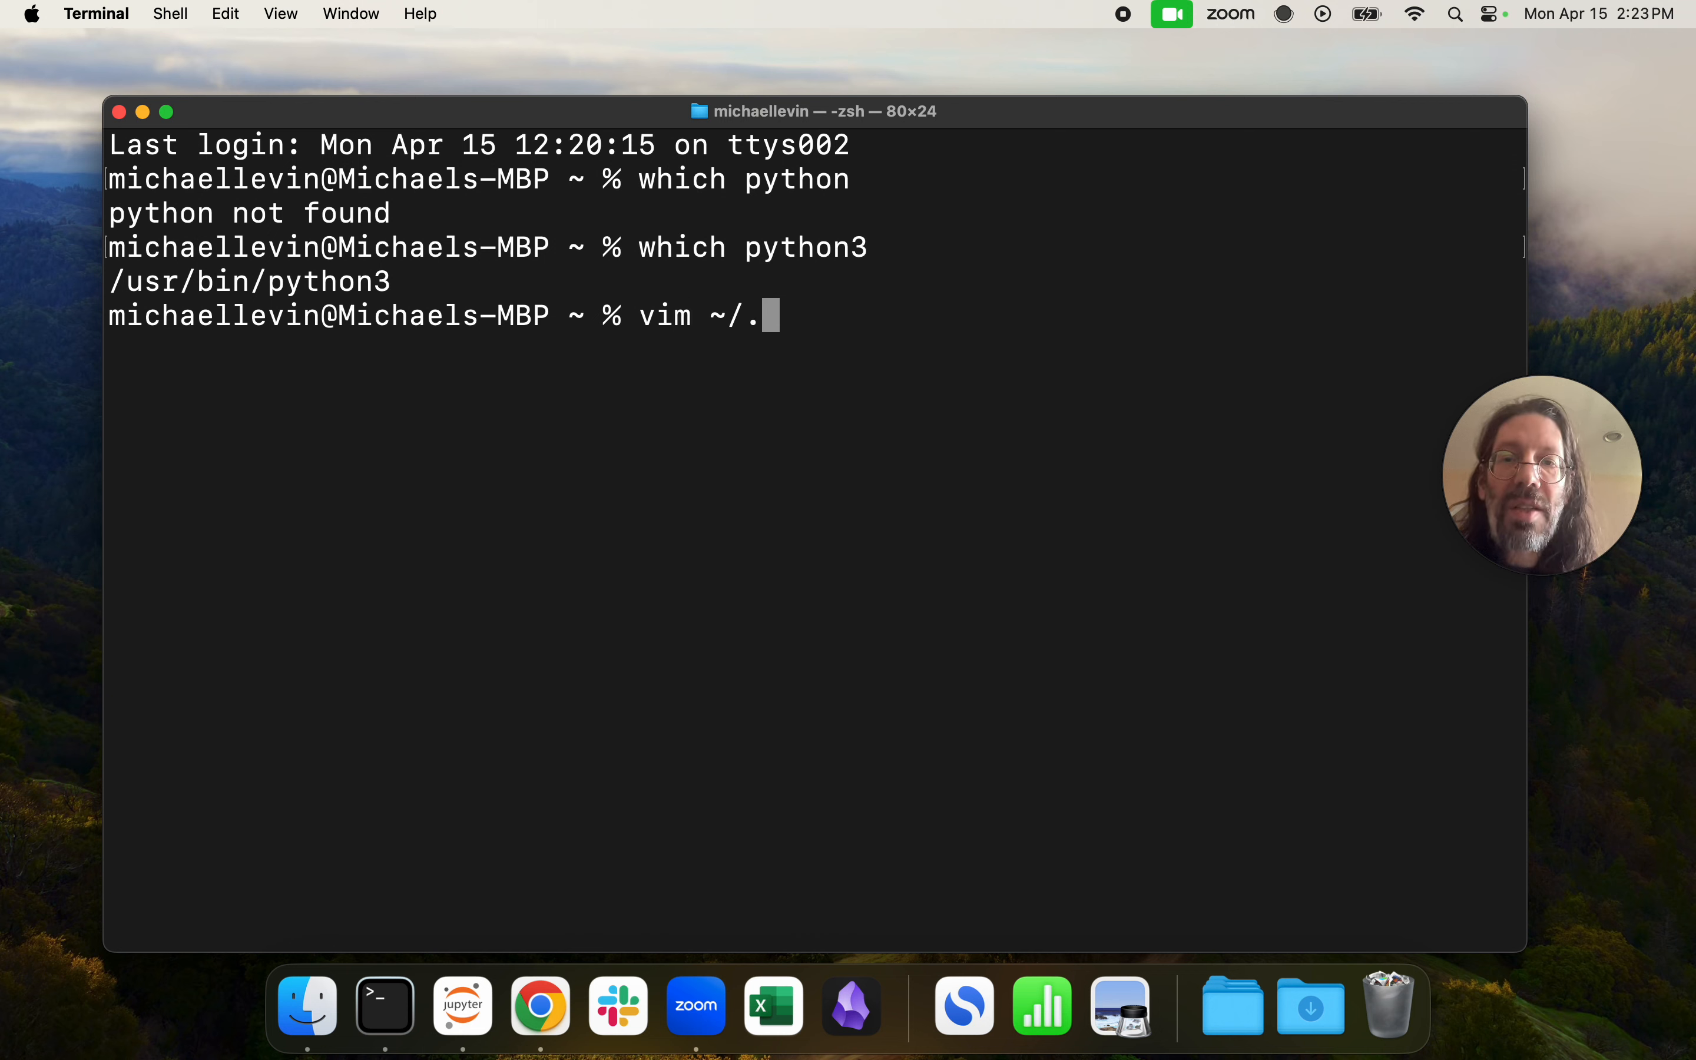
pyautogui.write('zs')
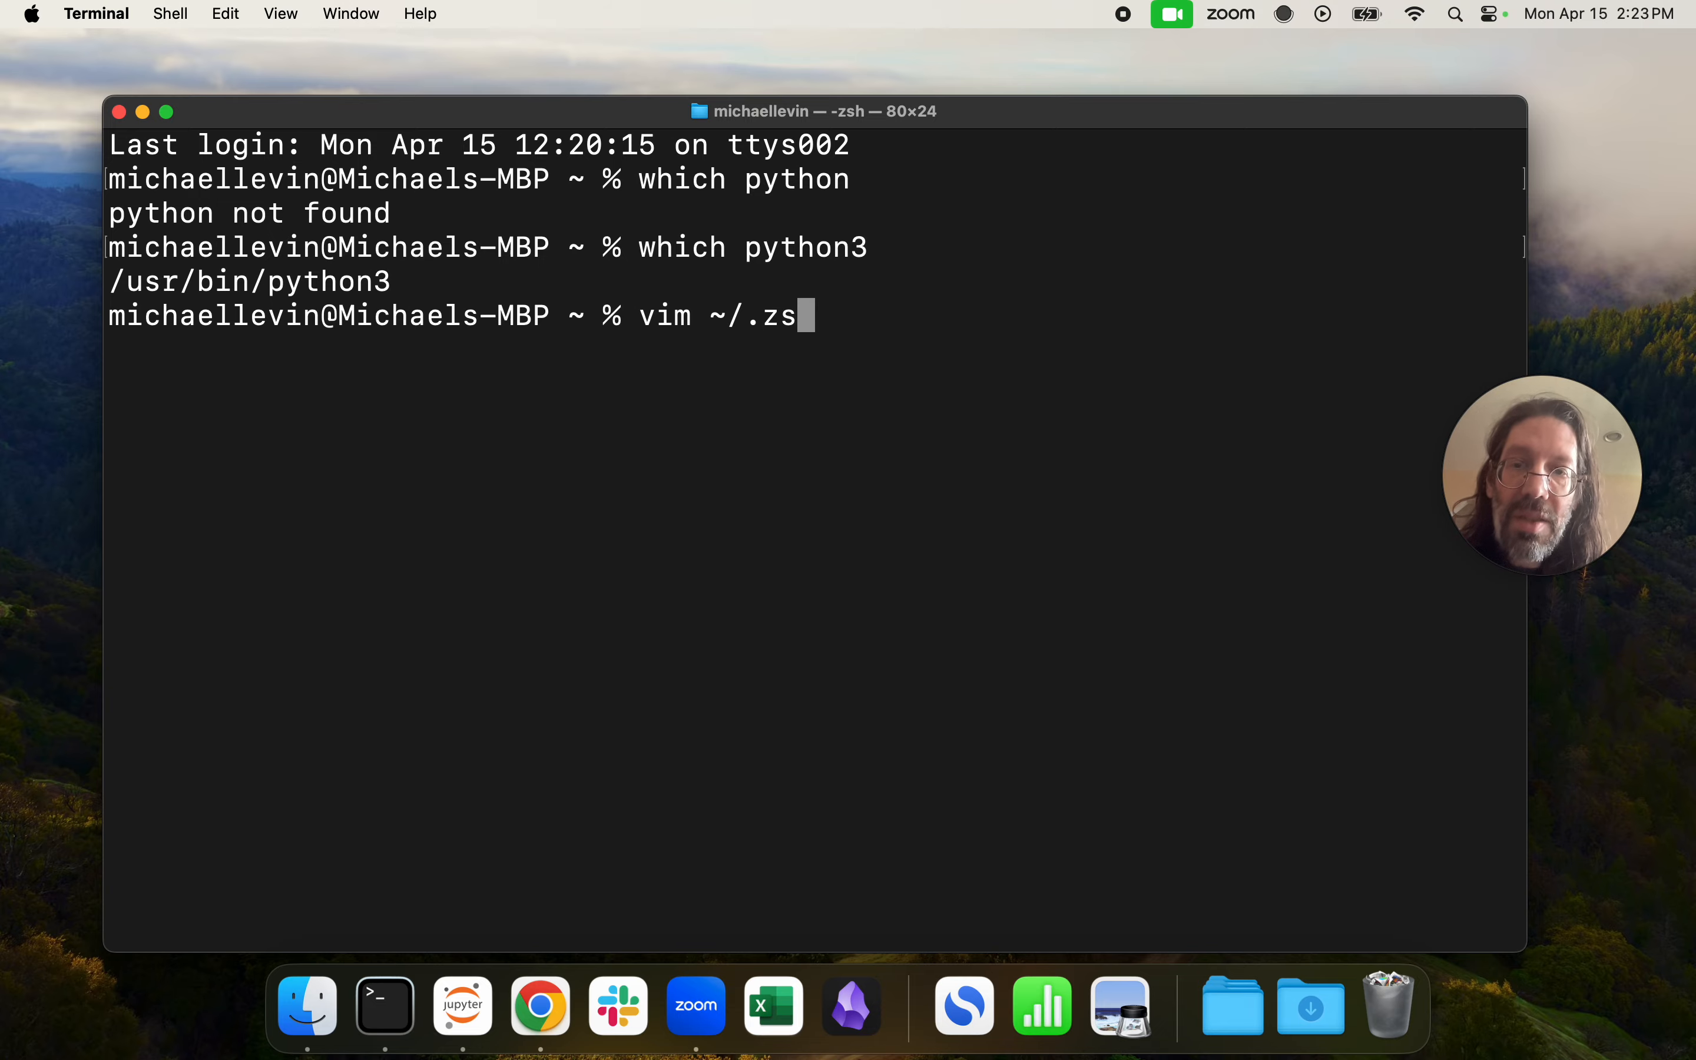
pyautogui.write('hrc')
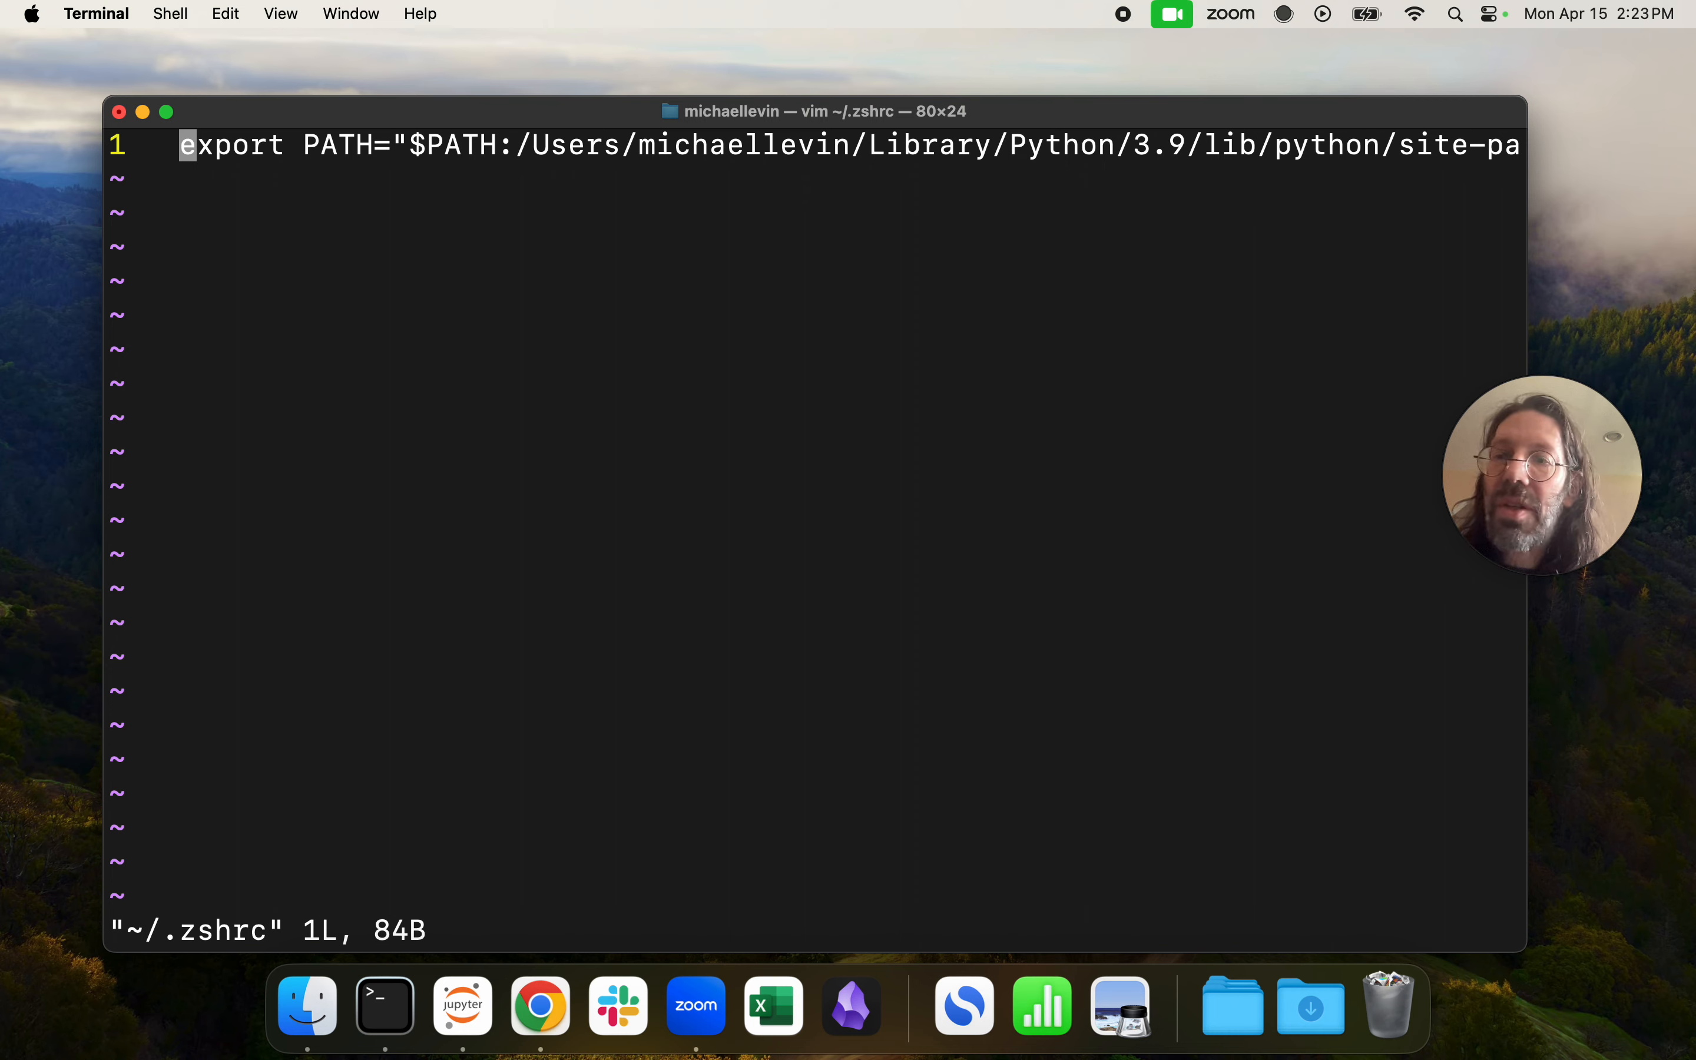
pyautogui.press('o')
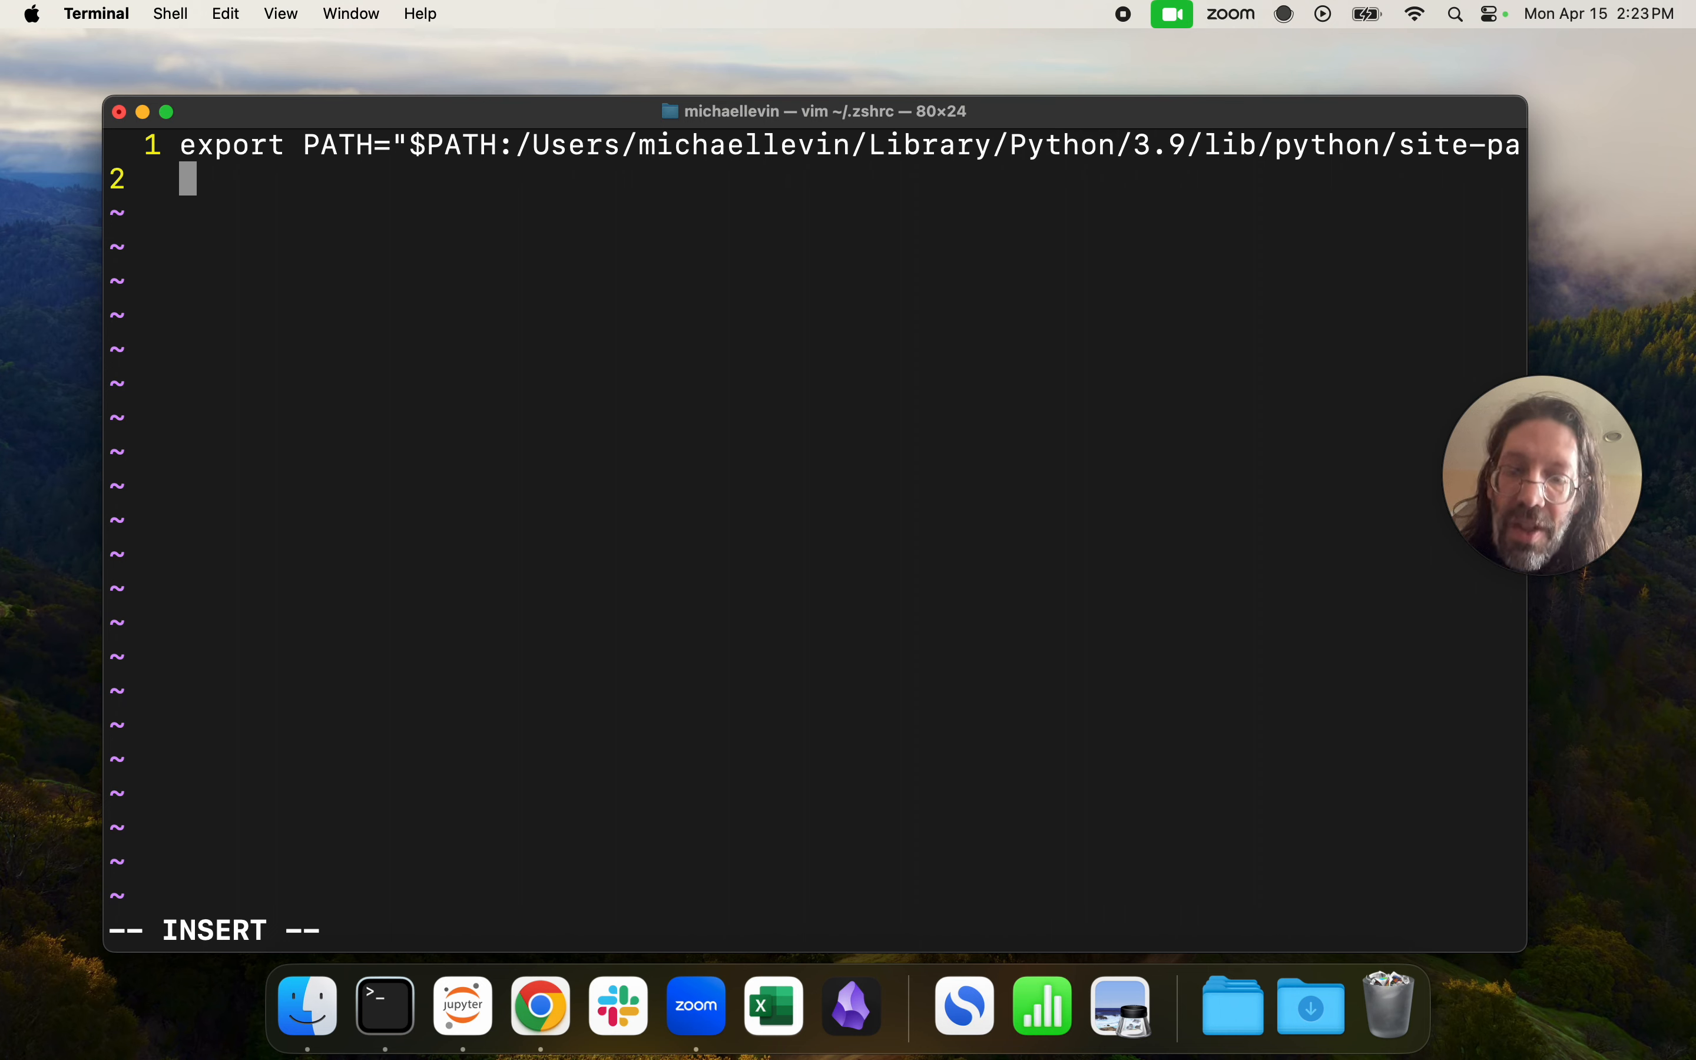
# Add 'source /Users/michaellevin/Library/jupyterlab-desktop/jlab_server/bin/activate' and save the file.
pyautogui.write('source')
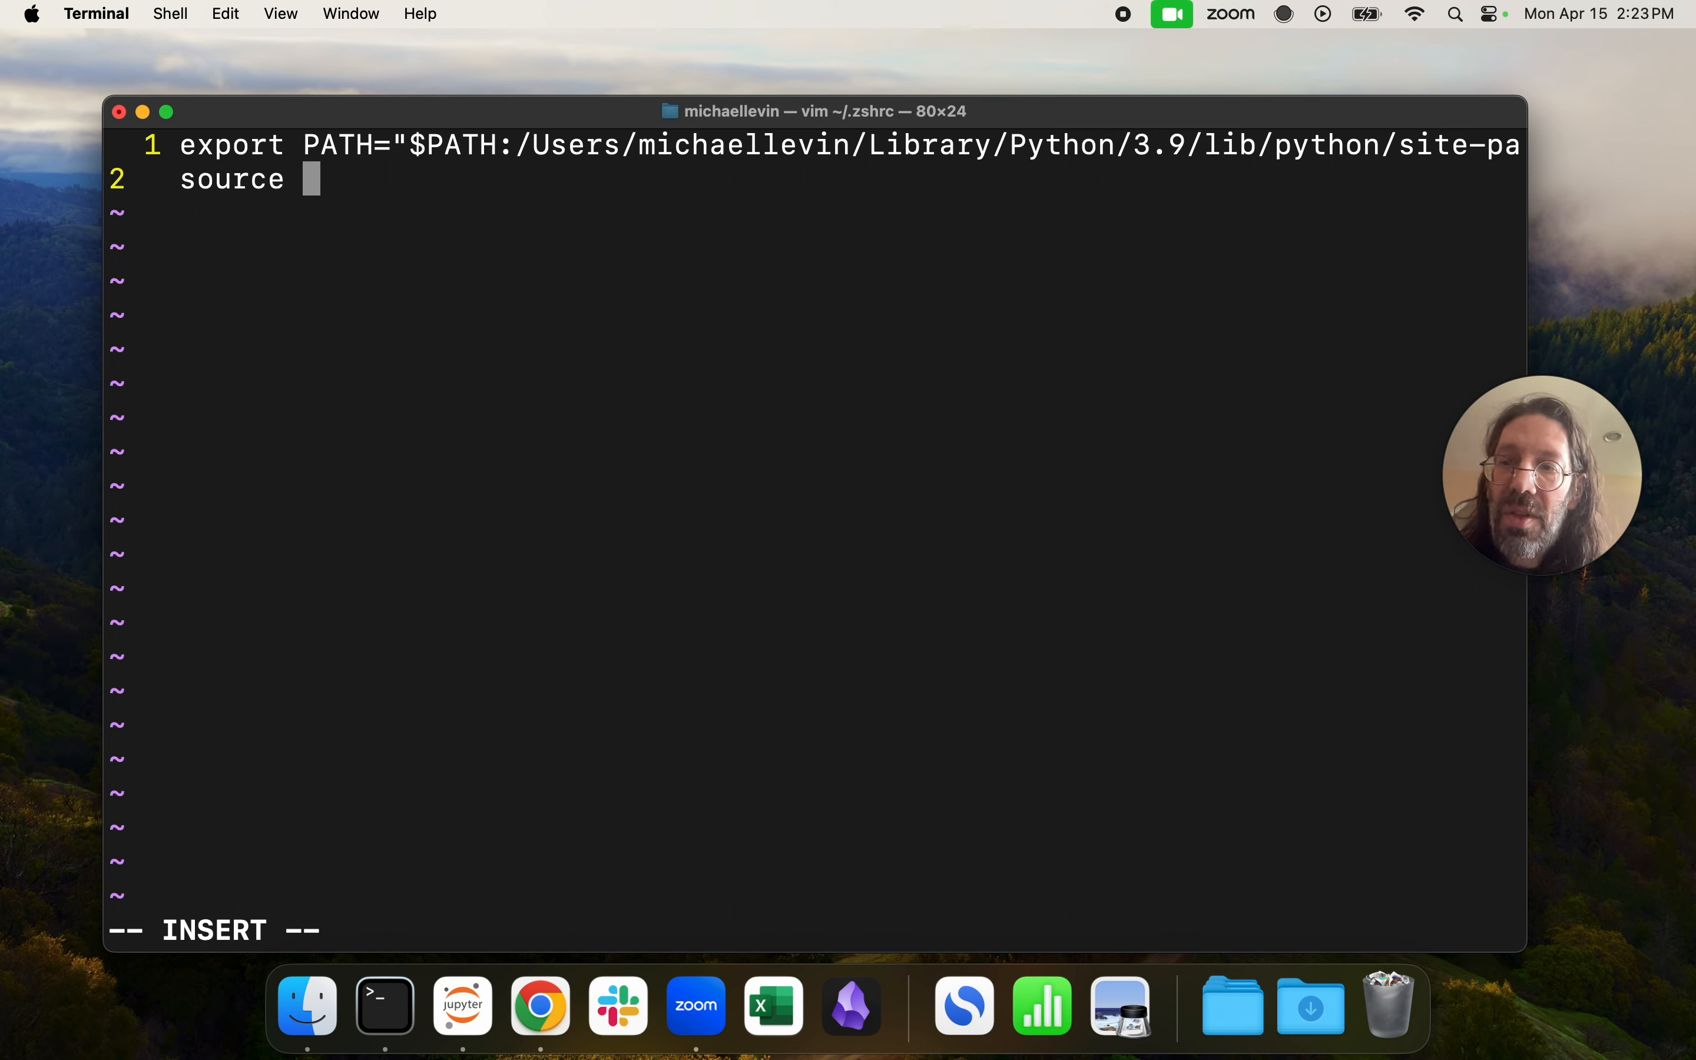
pyautogui.write('/Users/michaellevin/Library/jupyterlab-desktop/jlab_server/bin/a')
pyautogui.click(816, 929)
pyautogui.write(':w')
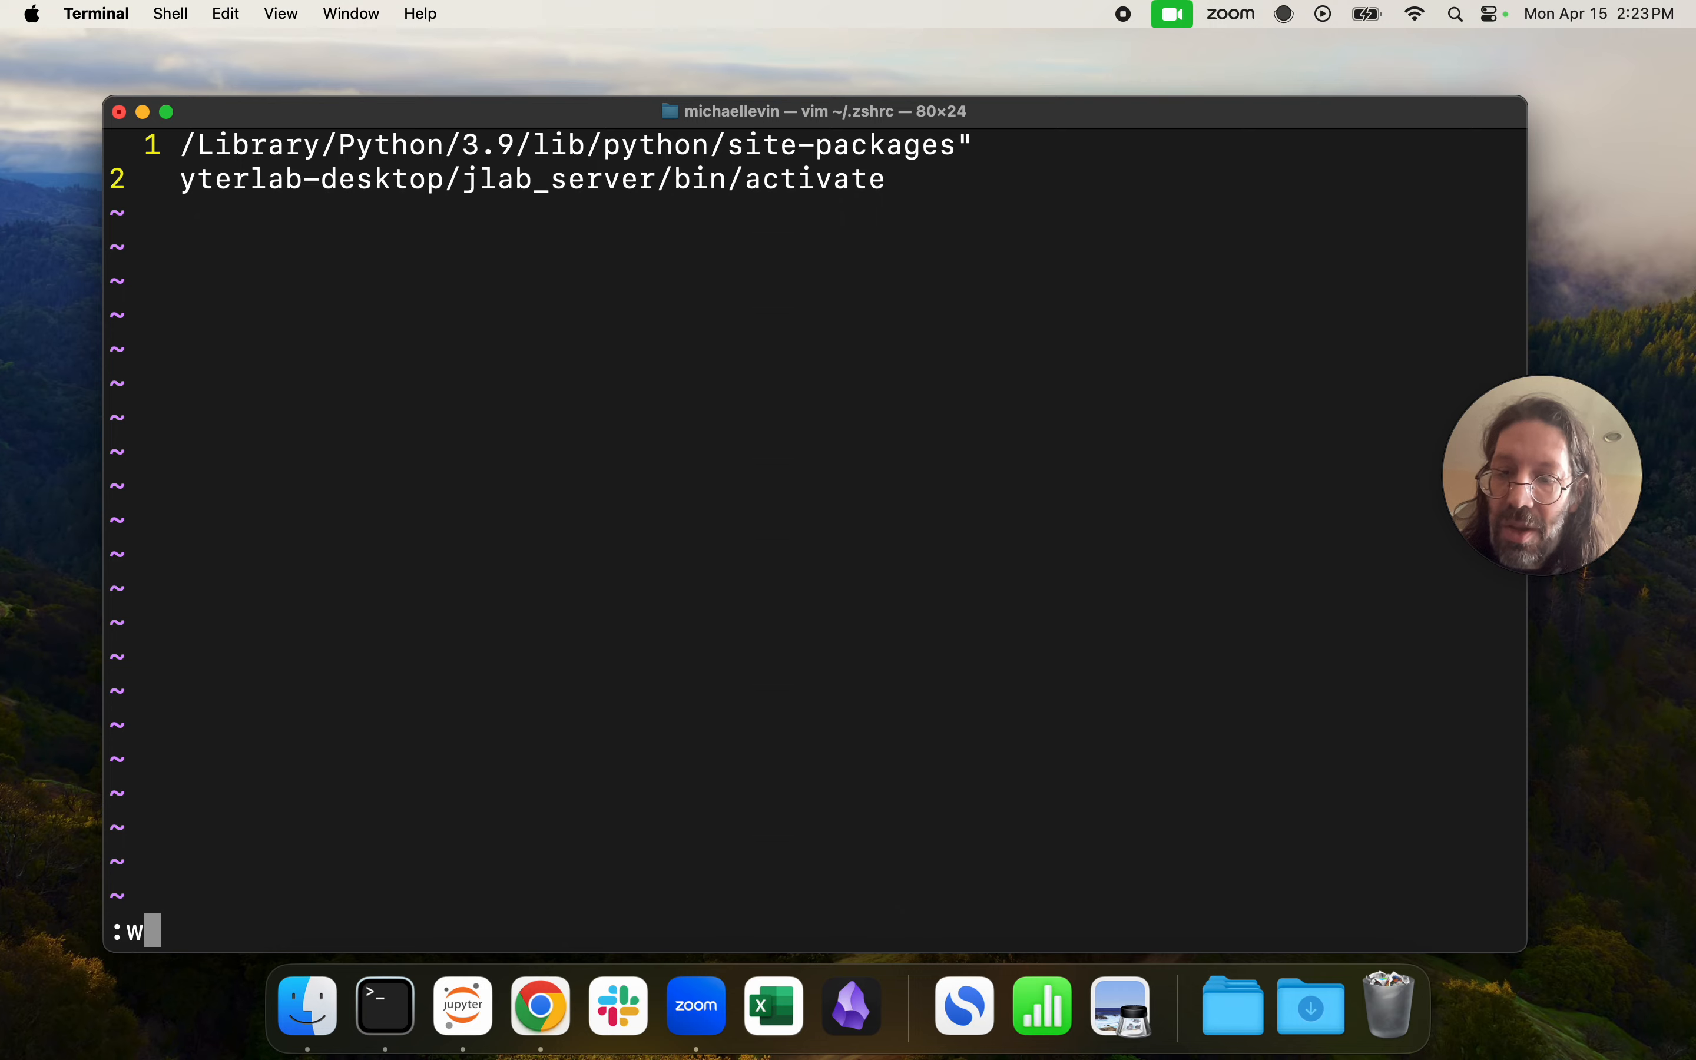
pyautogui.press('Return')
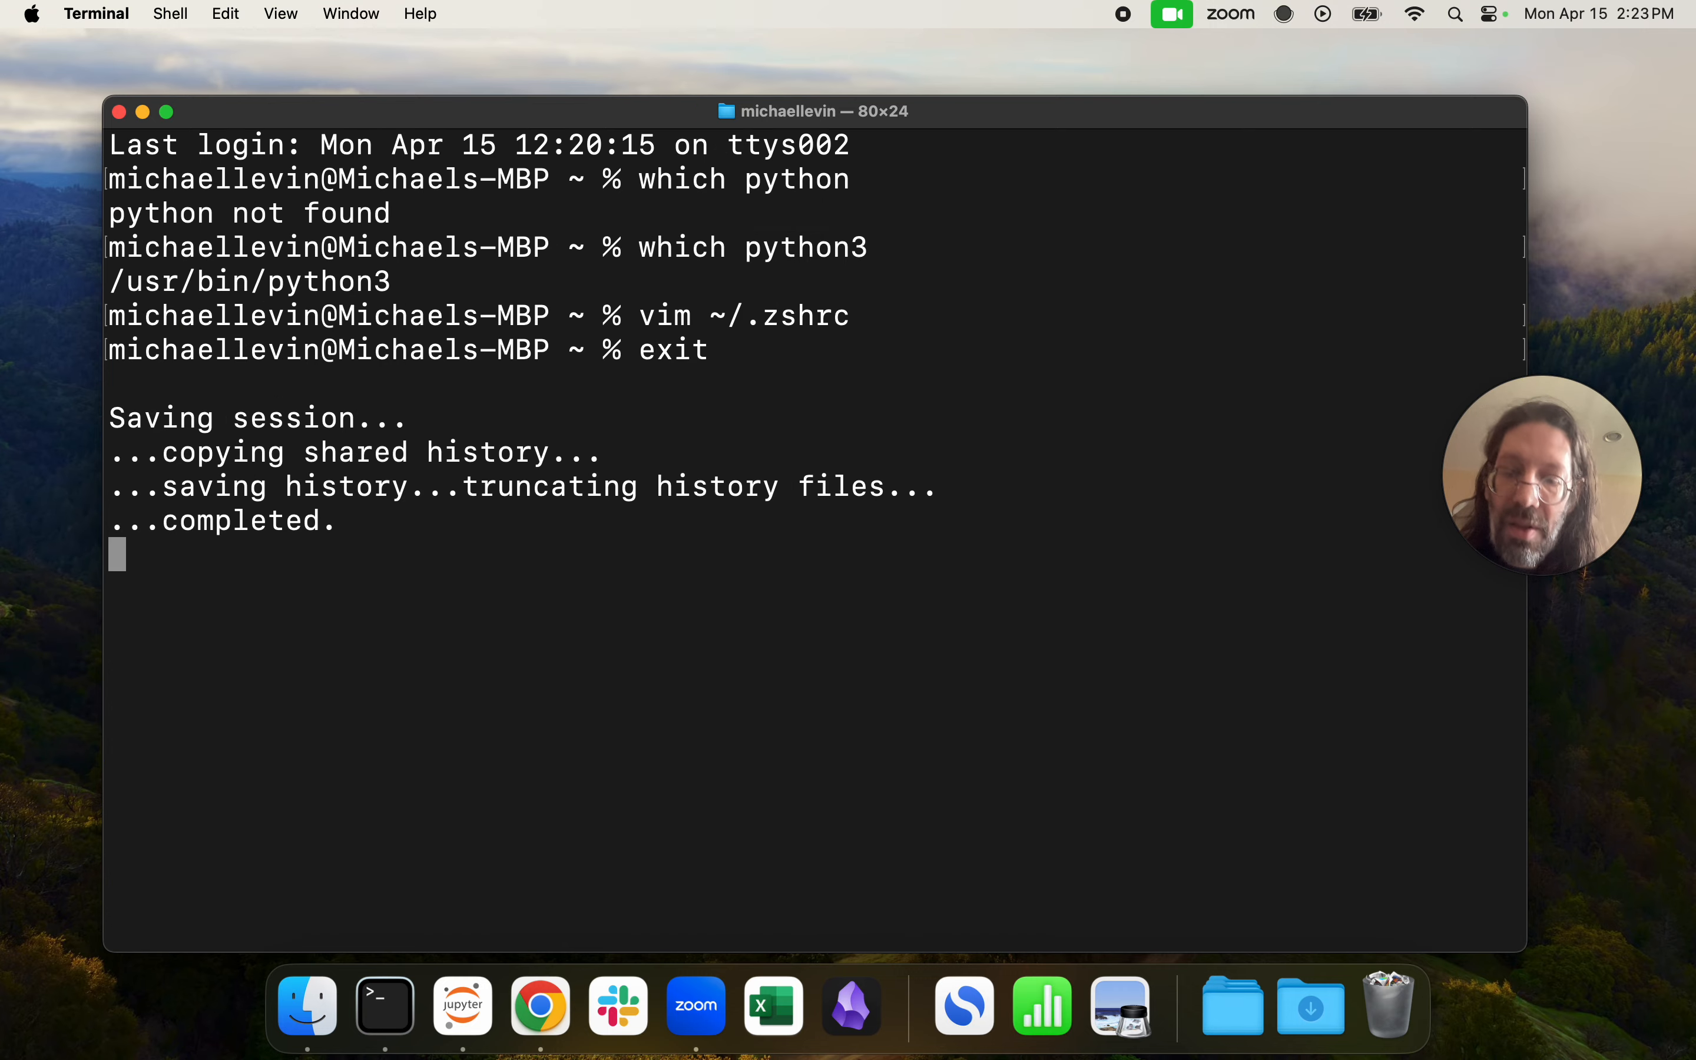
pyautogui.moveTo(384, 1006)
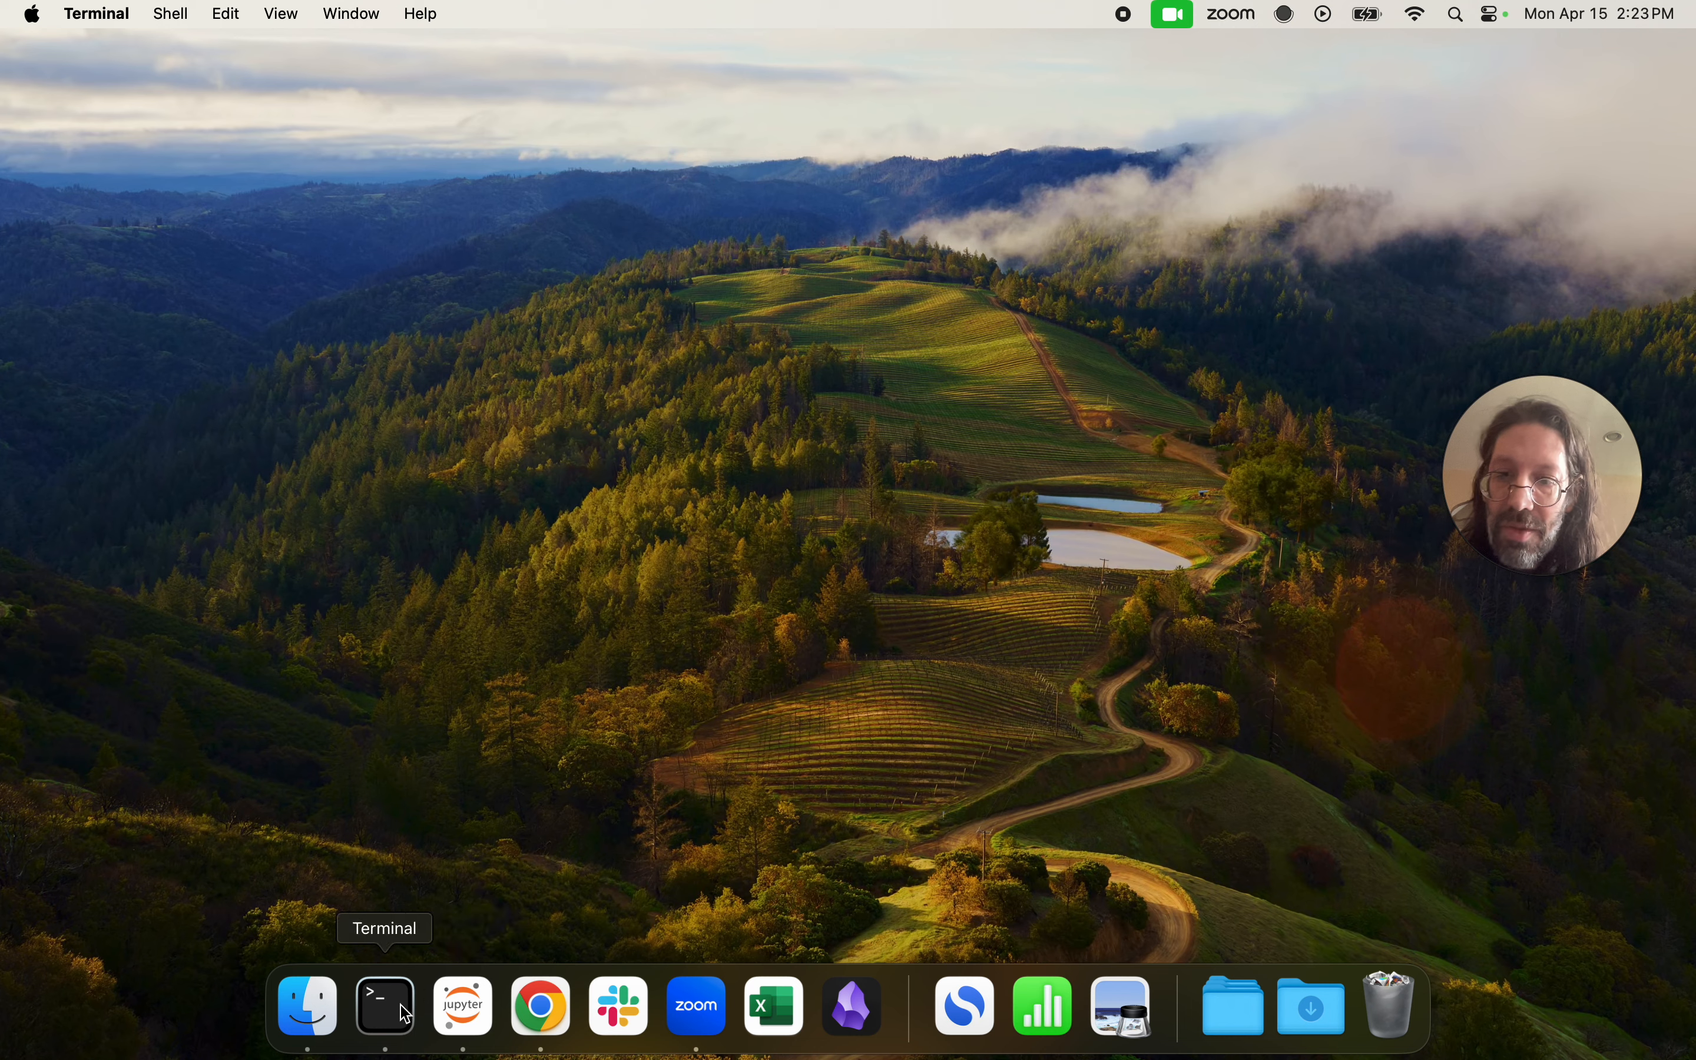
# In a new Terminal window with jlab_server active, confirm python is the JupyterLab Python 3.12.2, then exit().
pyautogui.rightClick(384, 1006)
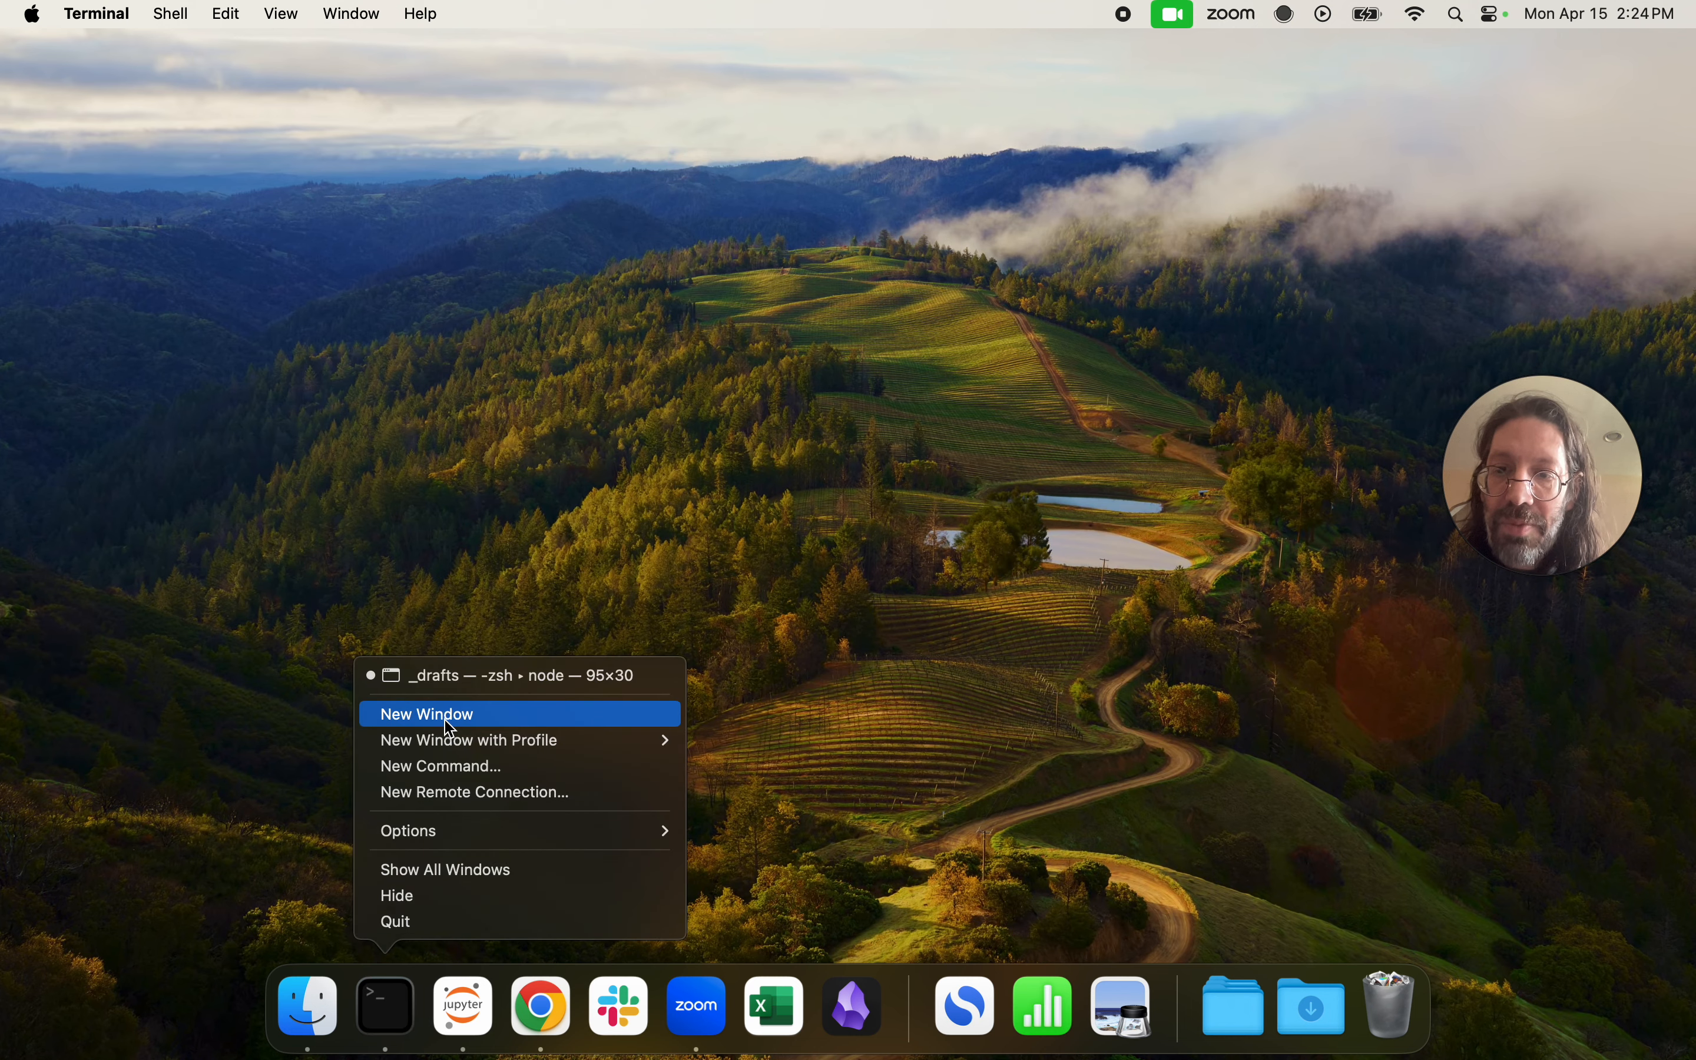
pyautogui.click(448, 714)
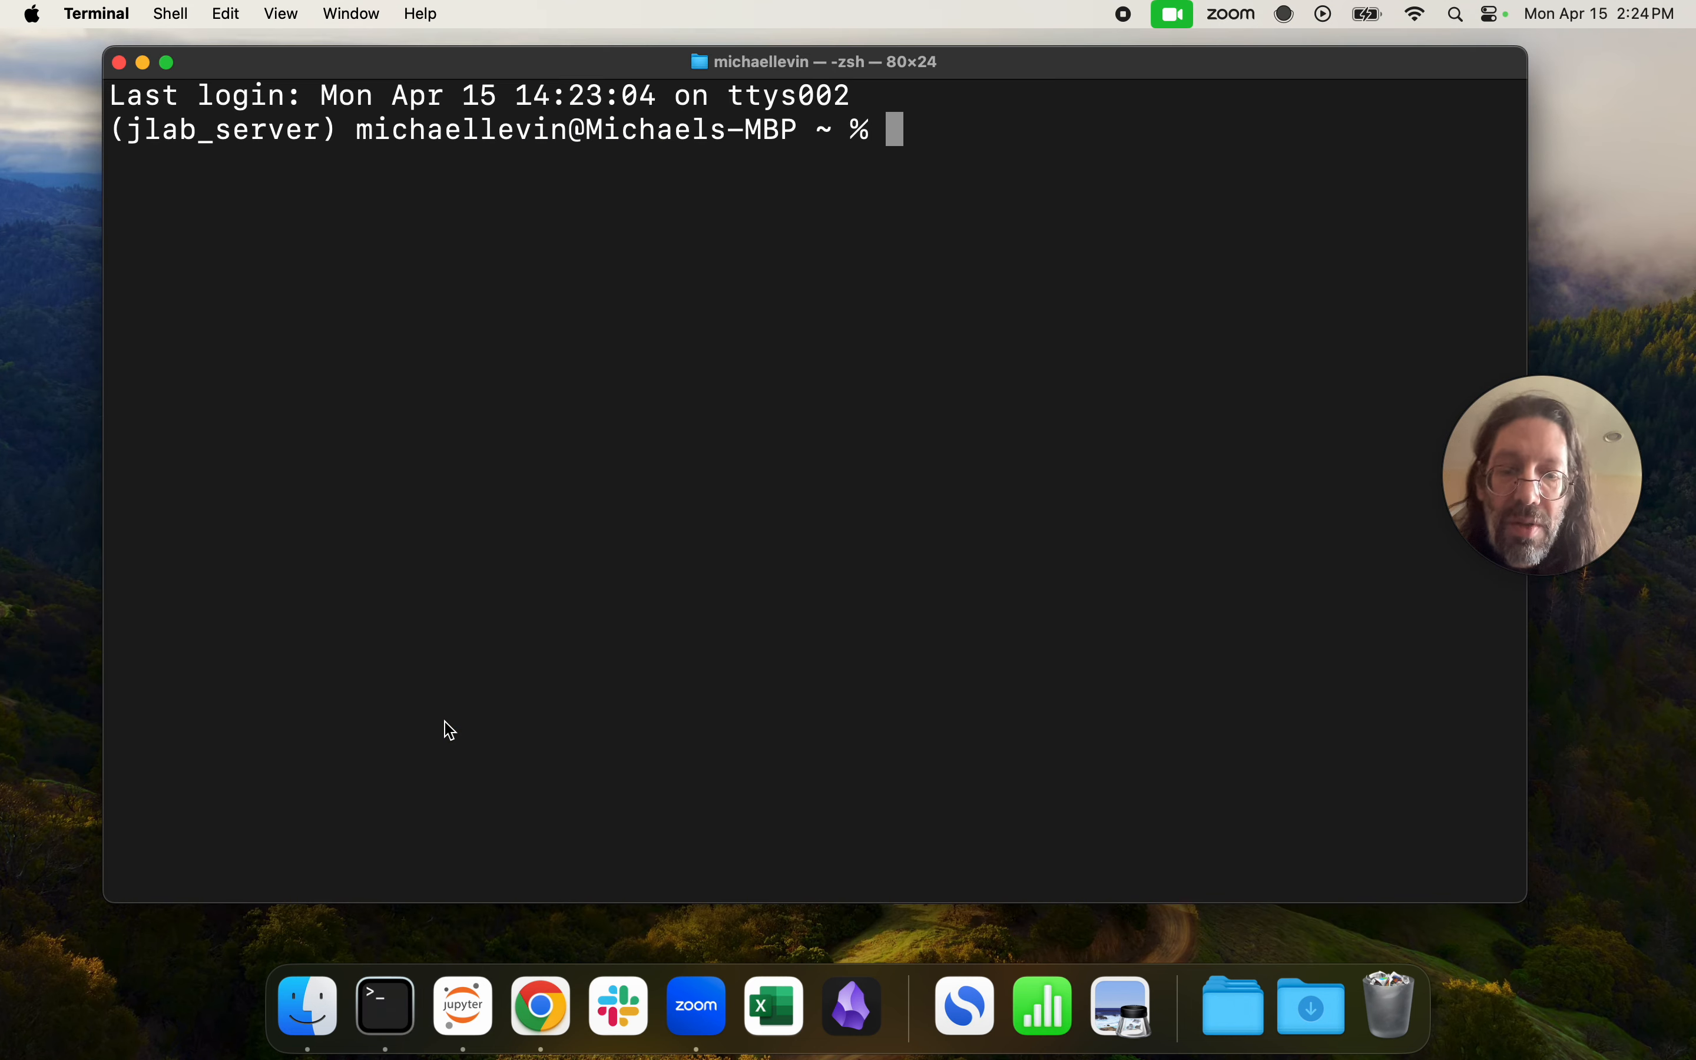
pyautogui.write('which python')
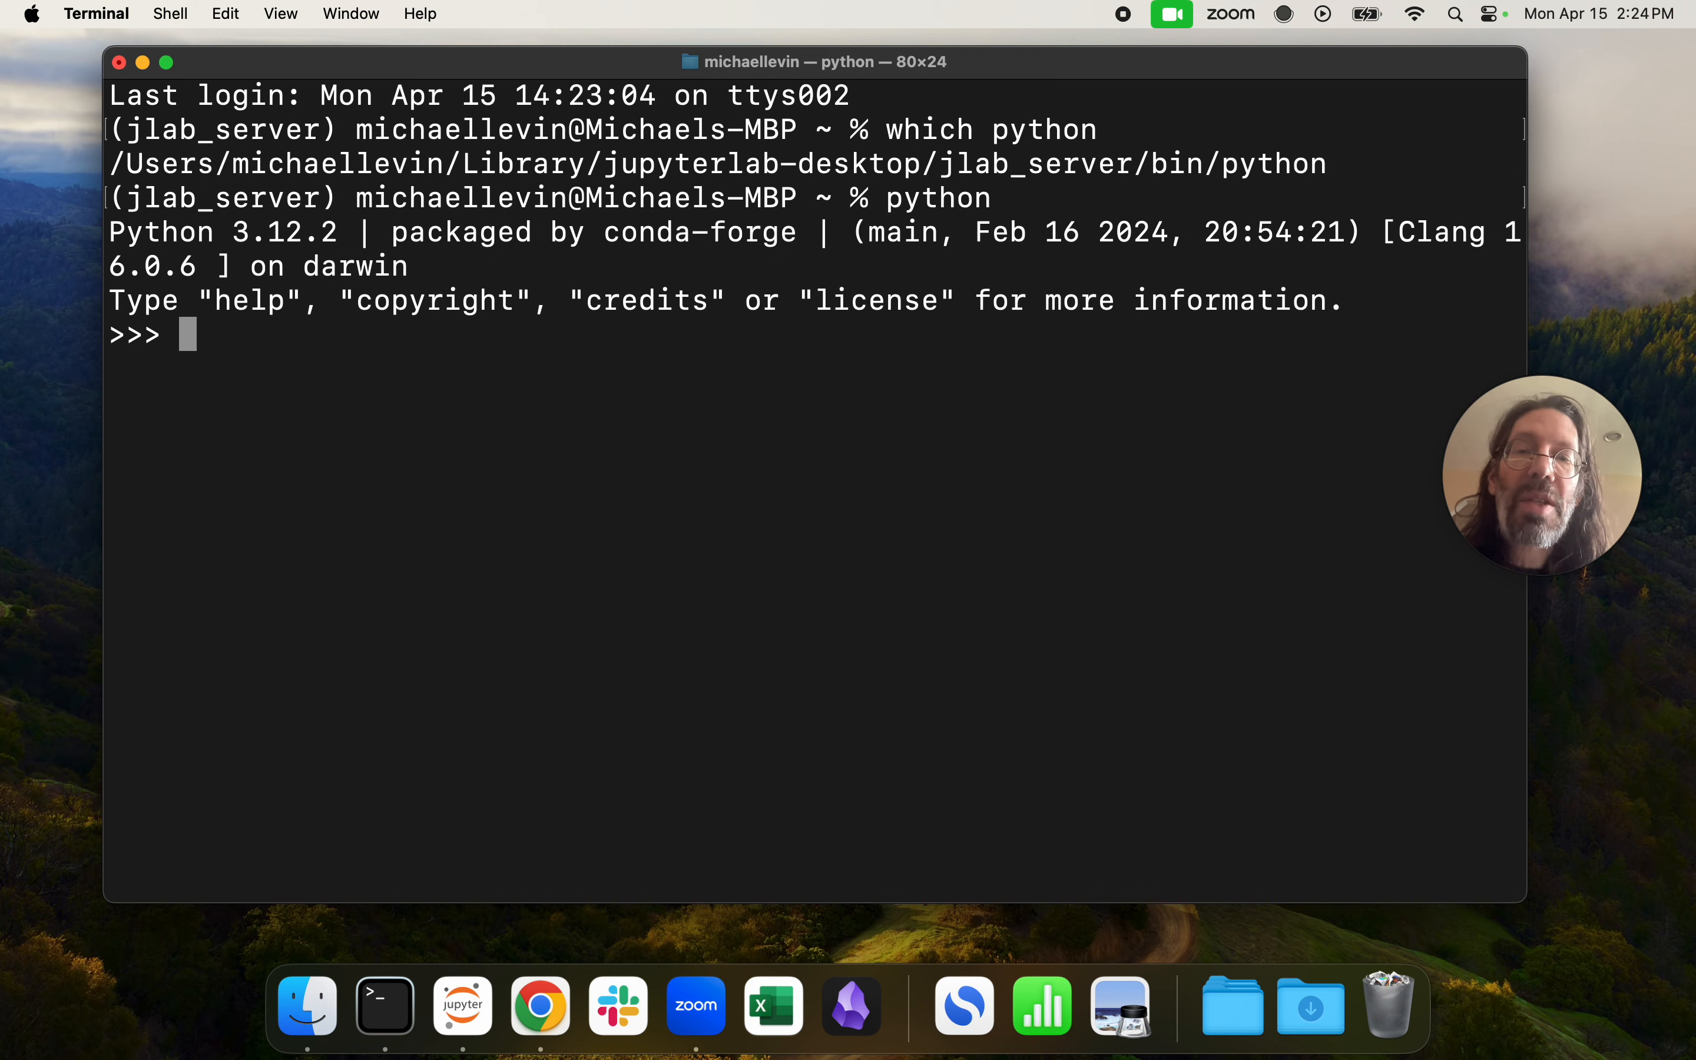
pyautogui.write('exit()')
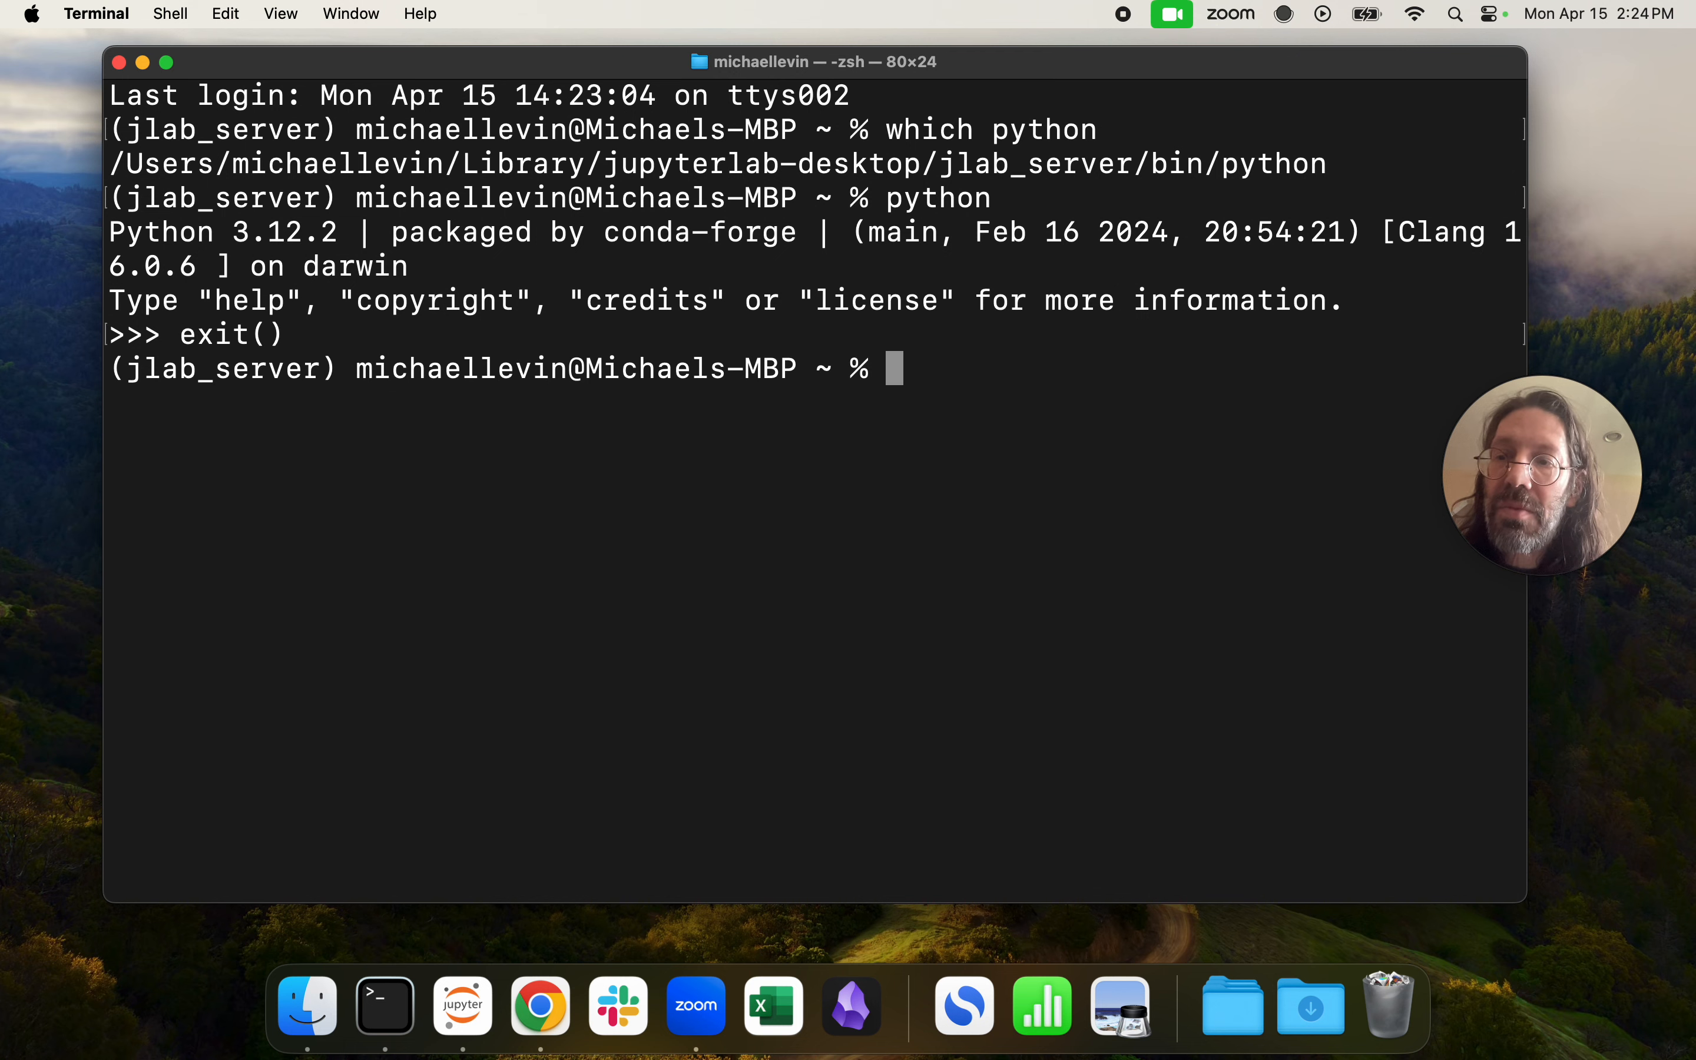